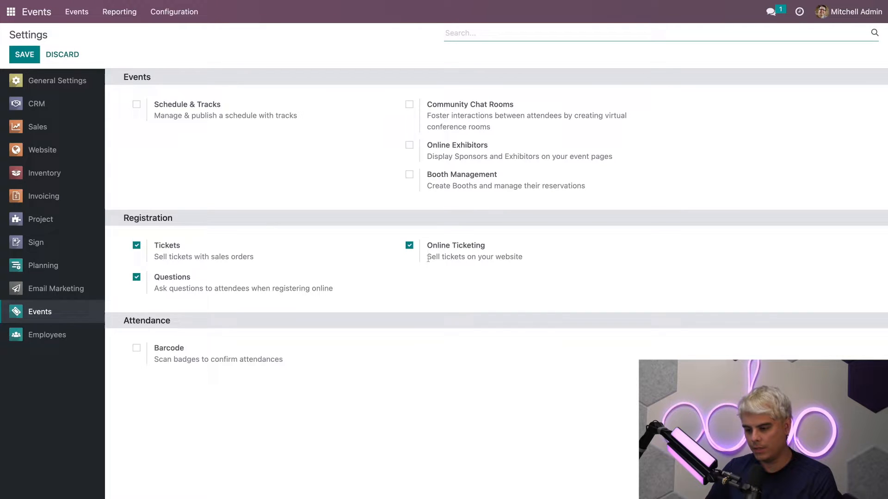
pyautogui.moveTo(255, 296)
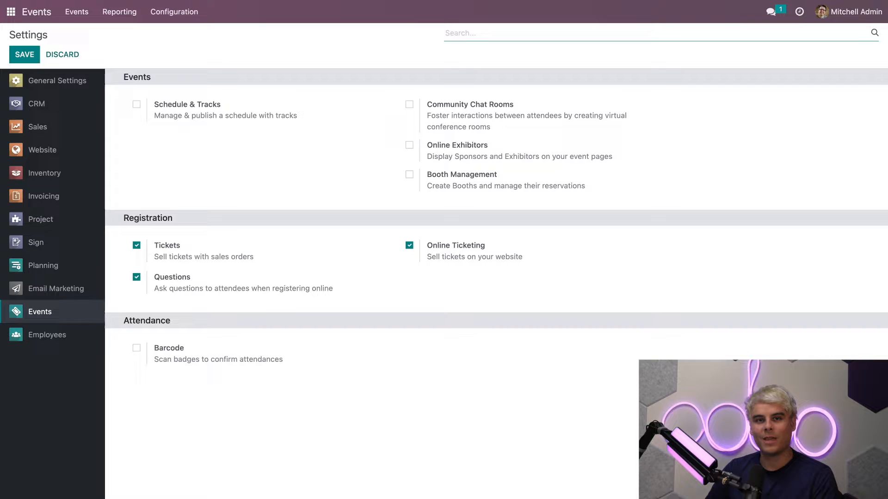
pyautogui.moveTo(32, 22)
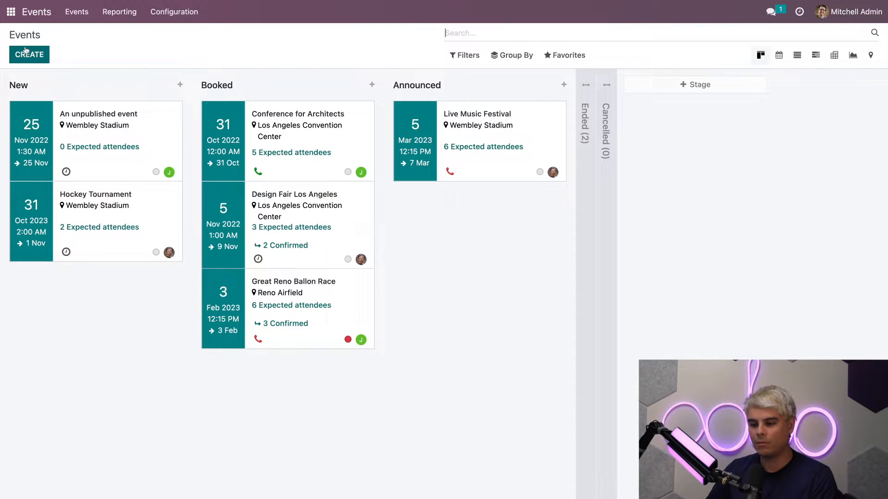
# Create a new event named Interior Design Conference
pyautogui.click(29, 54)
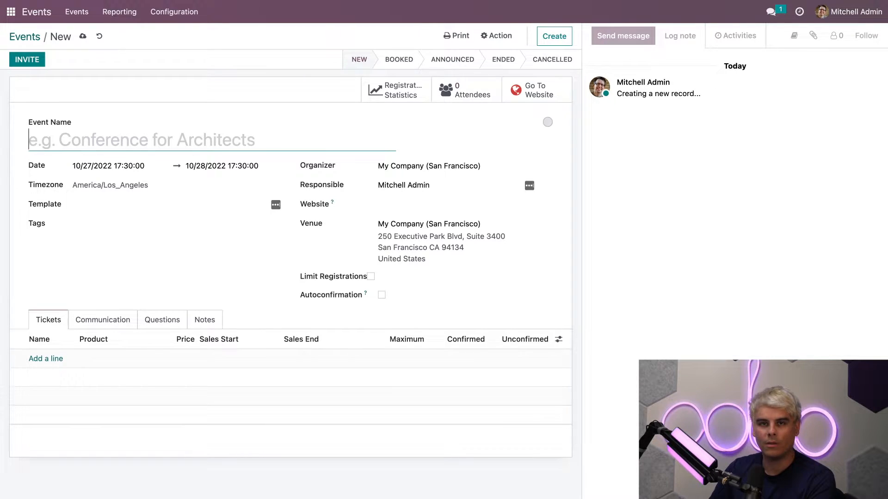
pyautogui.write('Interior Design')
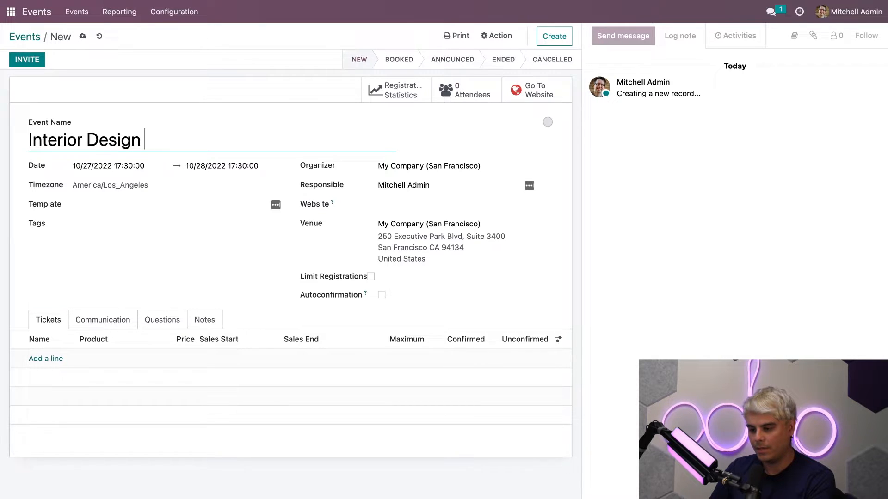
pyautogui.write('Conference')
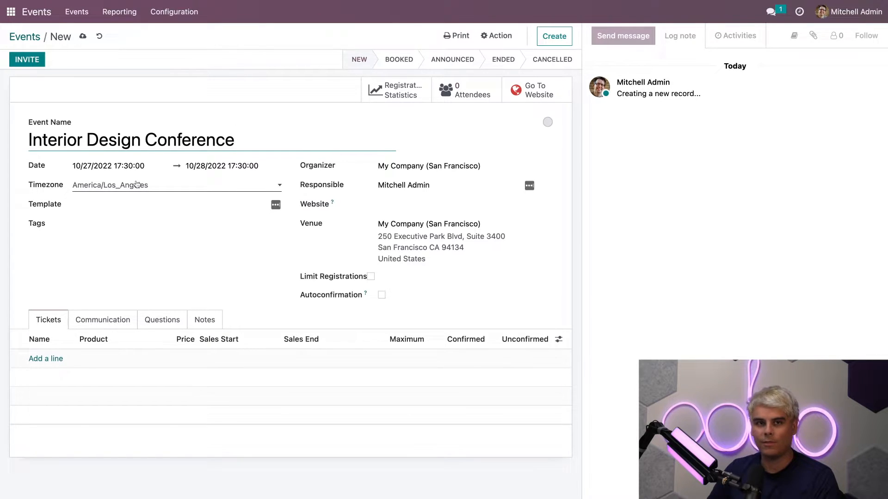
# Set the event dates to run from 10/29/2022 to 10/31/2022
pyautogui.click(109, 166)
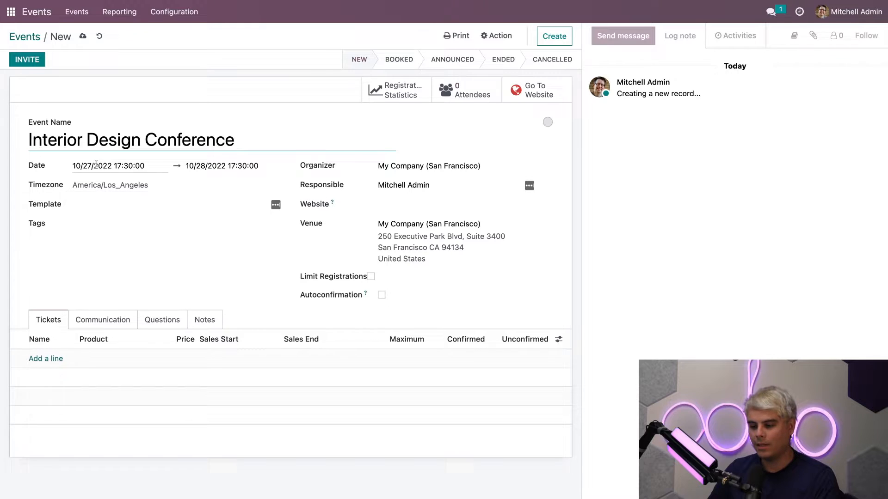
pyautogui.click(111, 166)
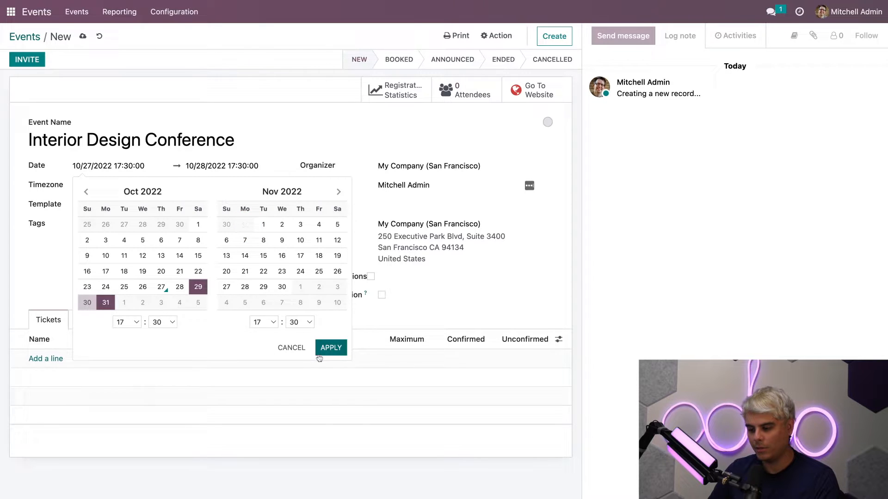
pyautogui.click(330, 348)
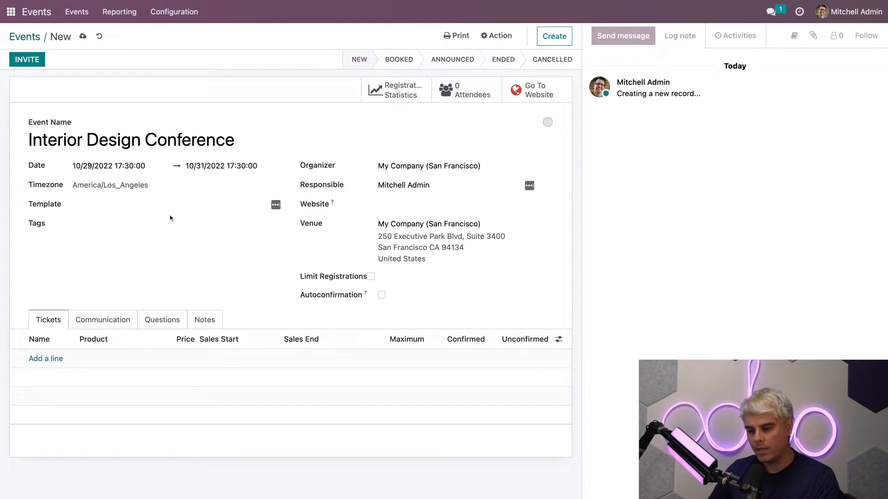
pyautogui.click(170, 204)
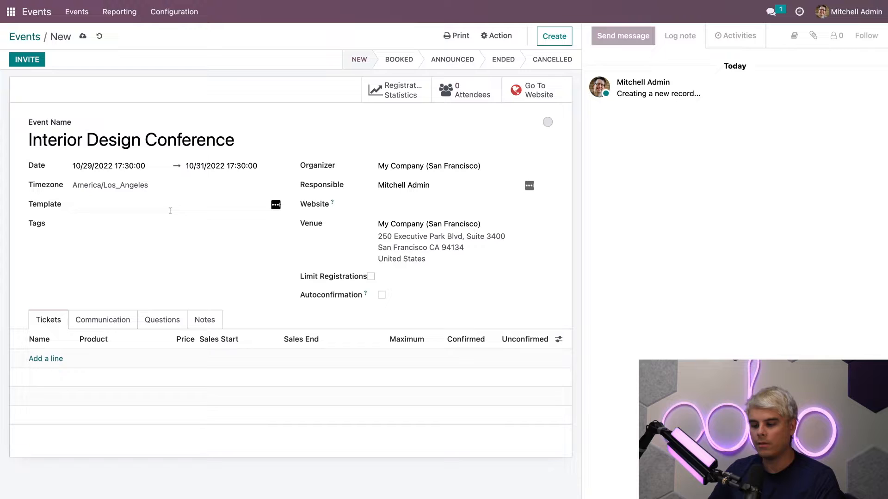
pyautogui.click(170, 204)
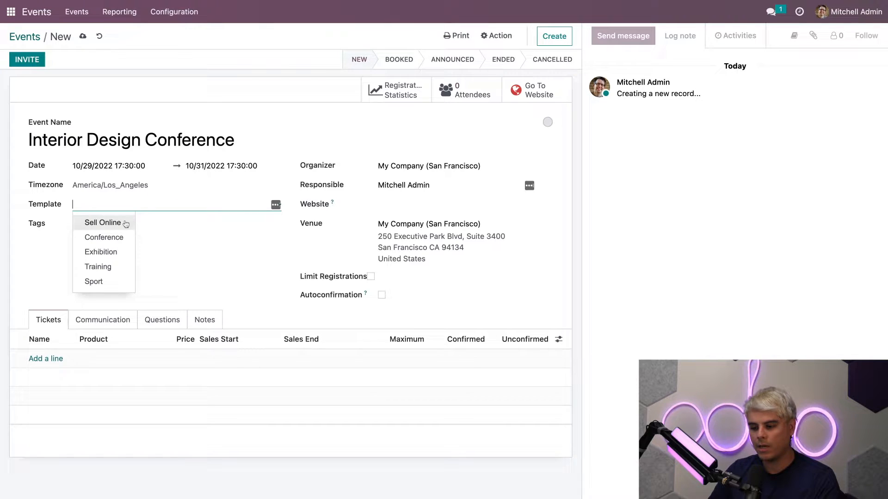
pyautogui.moveTo(104, 237)
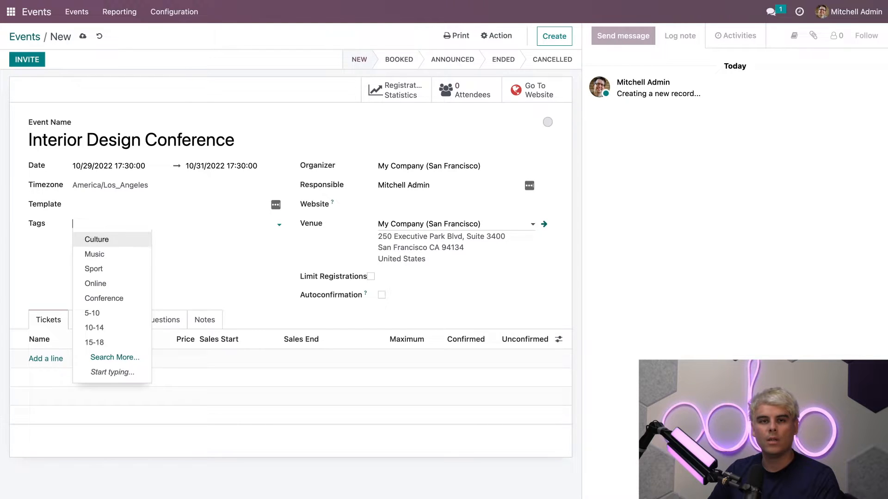
pyautogui.click(434, 283)
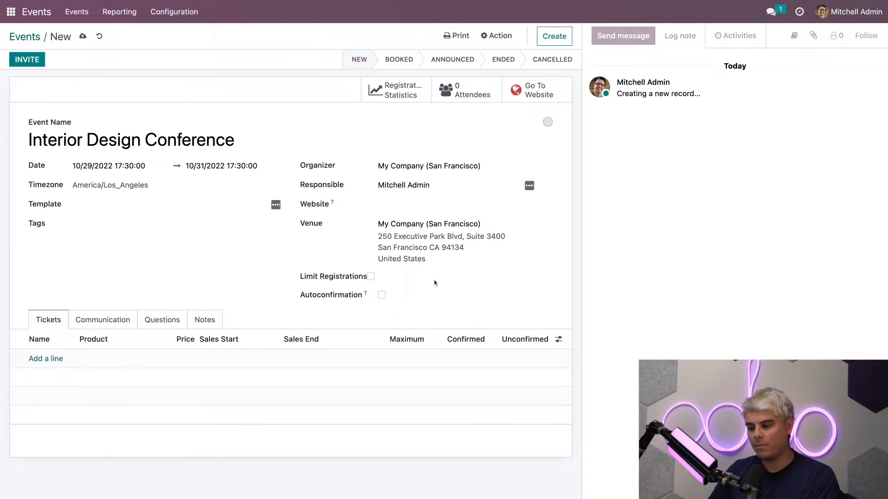
pyautogui.moveTo(239, 266)
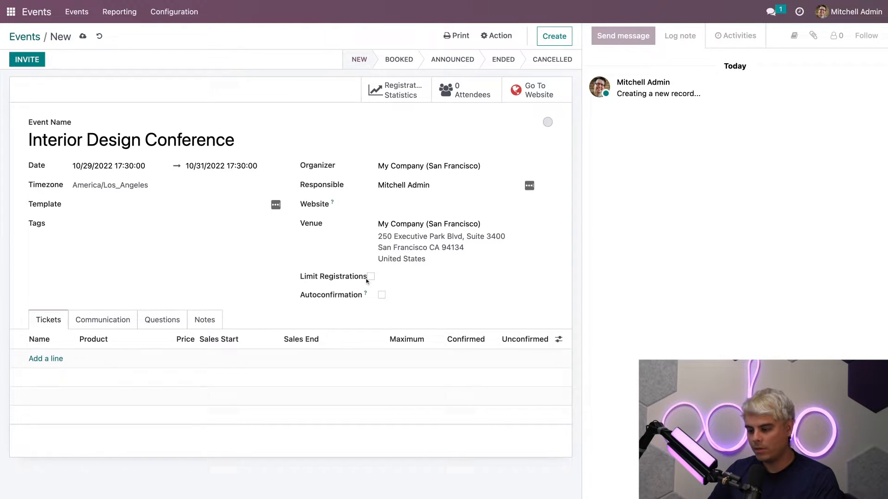
# Enable Limit Registrations with a maximum of 100 confirmed attendees
pyautogui.click(371, 276)
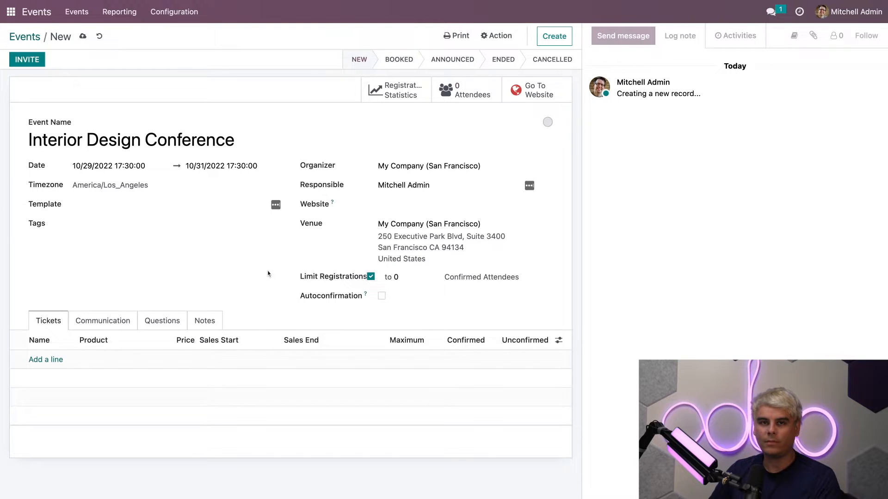
pyautogui.click(417, 277)
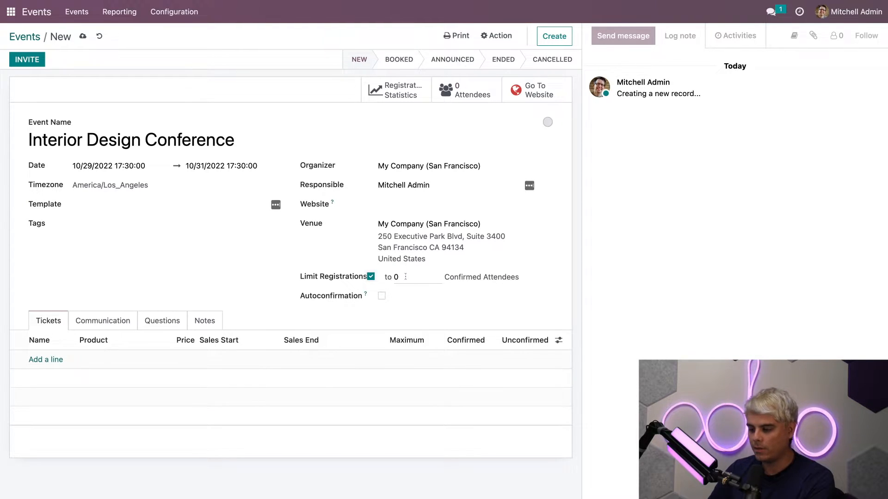
pyautogui.write('100')
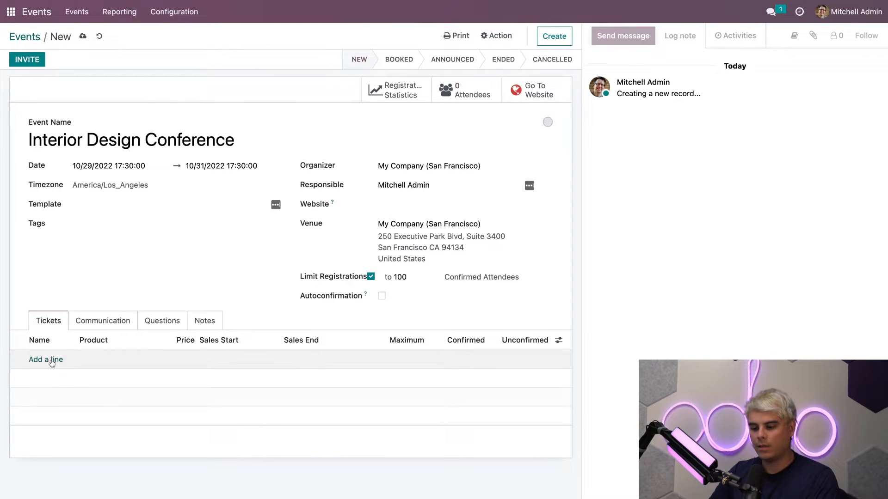
# Add a ticket line named Basic Ticket using the Event Registration product at 30.00
pyautogui.click(45, 359)
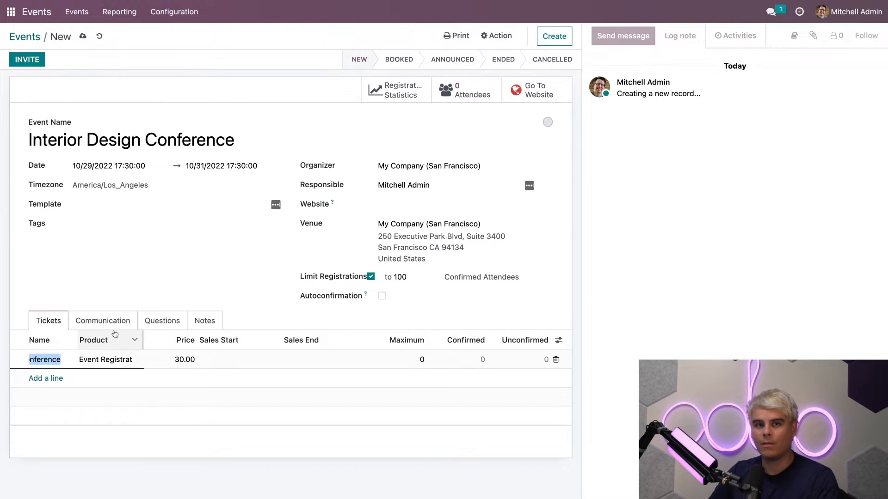
pyautogui.write('Bas')
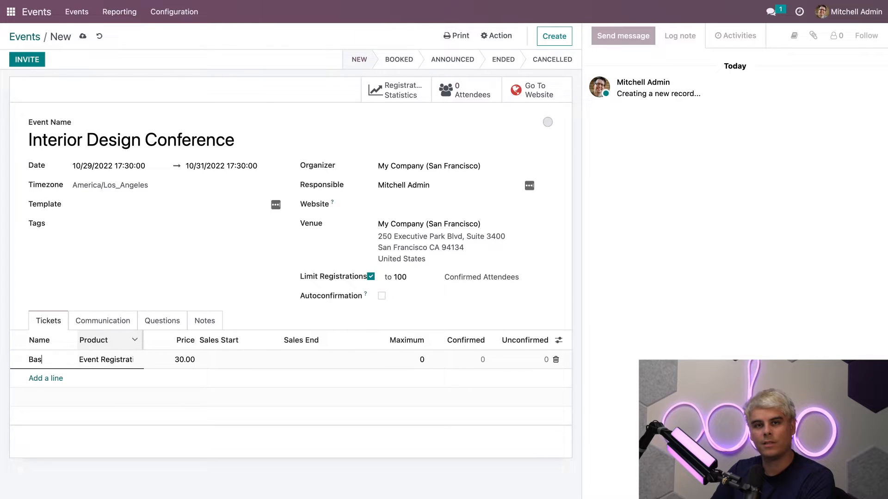
pyautogui.write('ic Ticket')
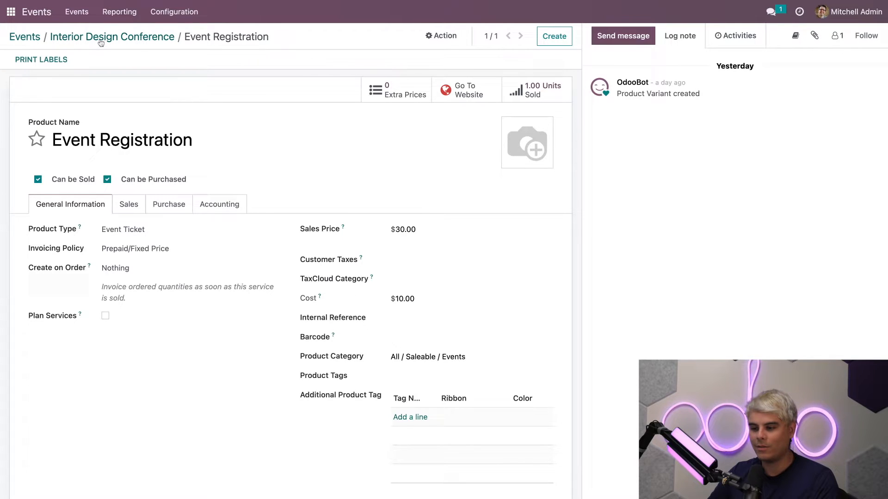
# Back on the event, give the Basic Ticket sales dates 10/27/2022 to 10/28/2022
pyautogui.click(112, 37)
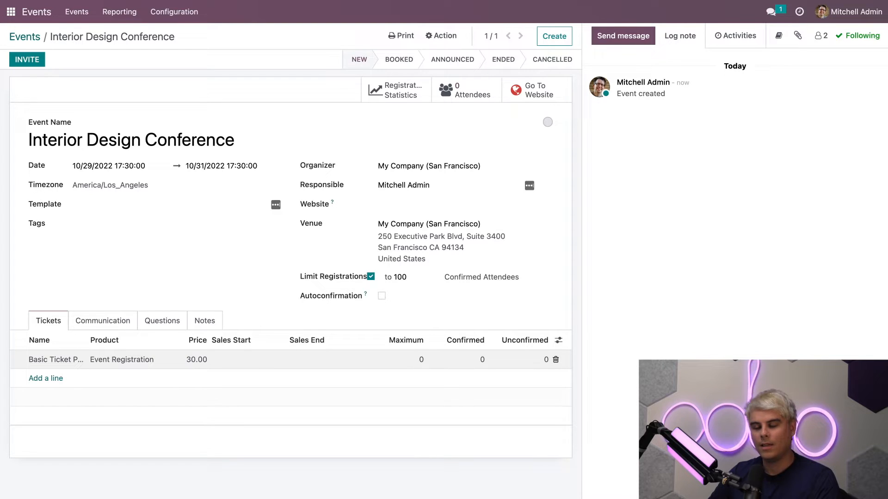
pyautogui.click(243, 359)
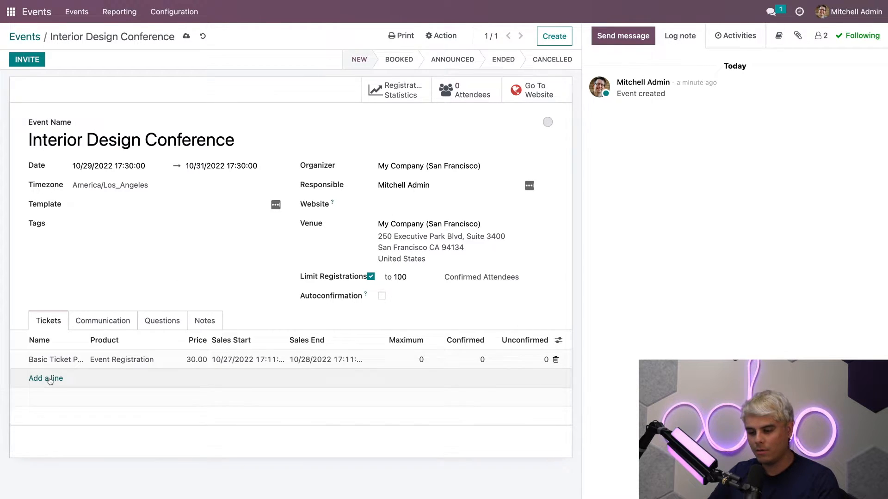
# Add a VIP Ticket Package line priced 100.00 with sales from 10/27/2022 to 10/28/2022
pyautogui.write('Conference')
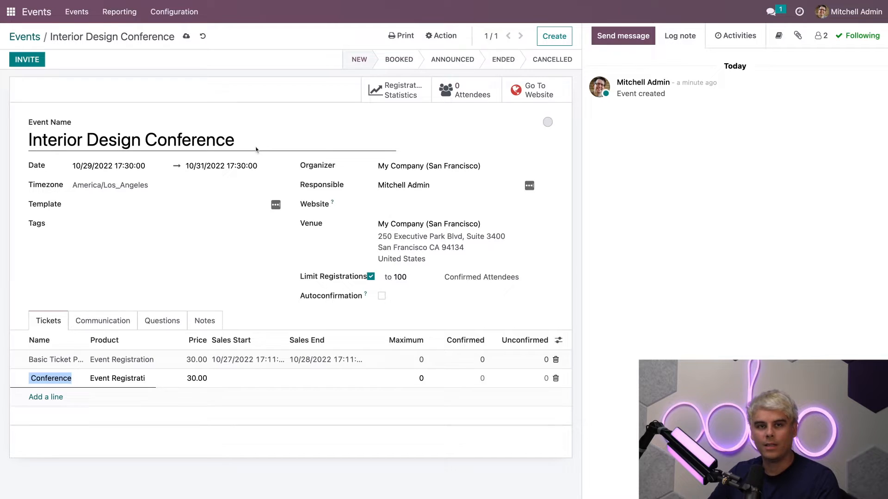
pyautogui.write('VIP')
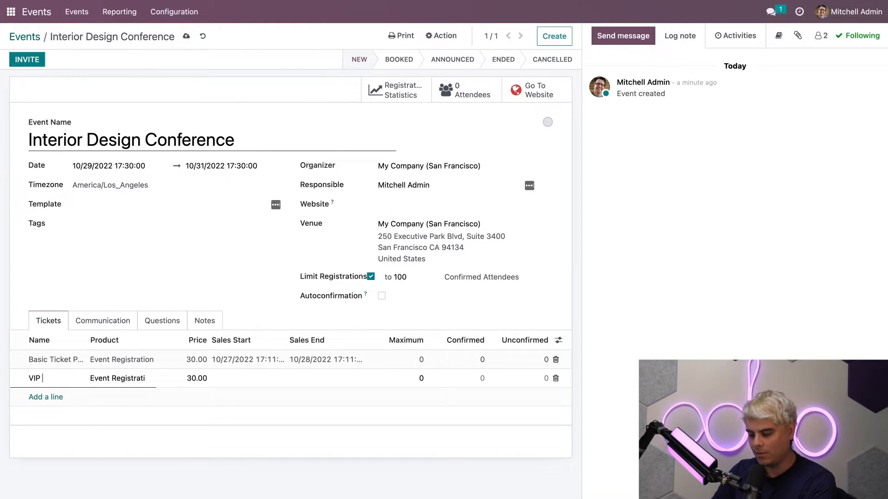
pyautogui.write('Ticket Packa')
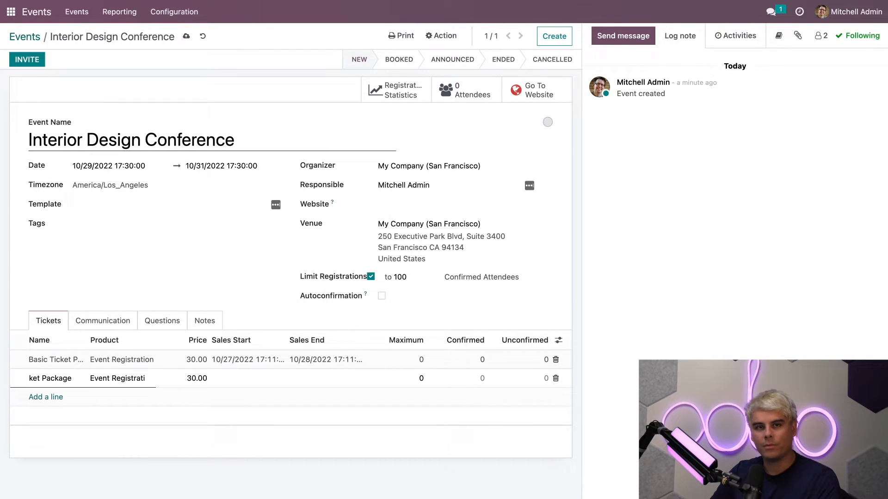
pyautogui.click(197, 379)
pyautogui.write('100')
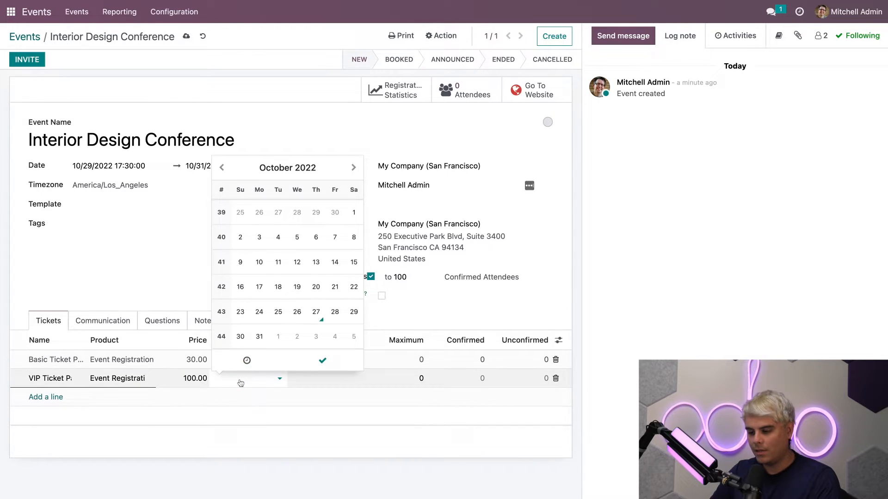
pyautogui.click(316, 312)
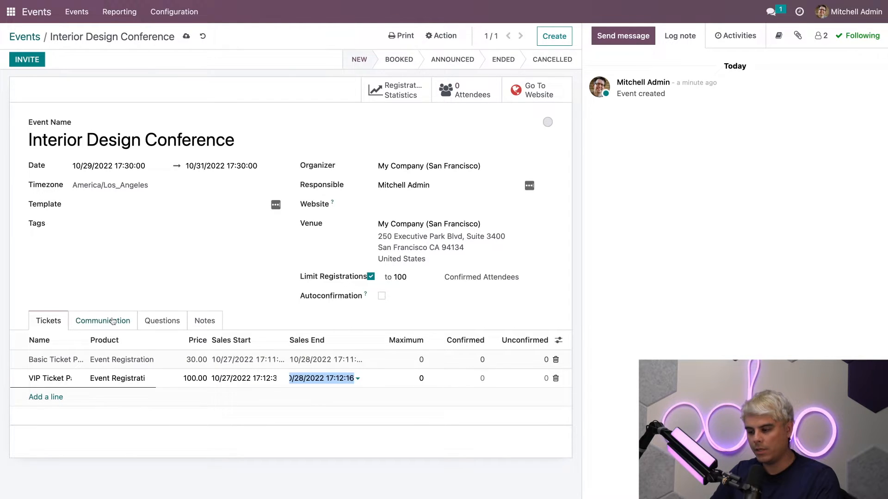
# Review the Communication tab's default mail rules and move to the Questions list
pyautogui.click(103, 321)
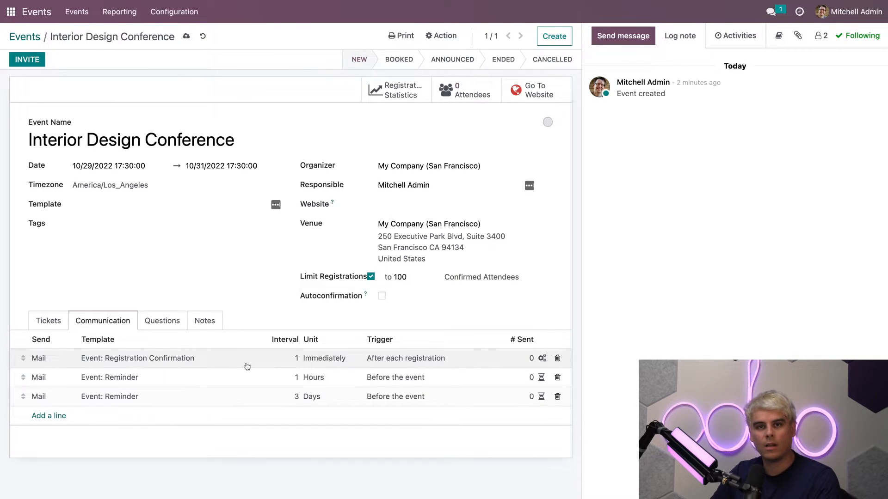
pyautogui.moveTo(223, 363)
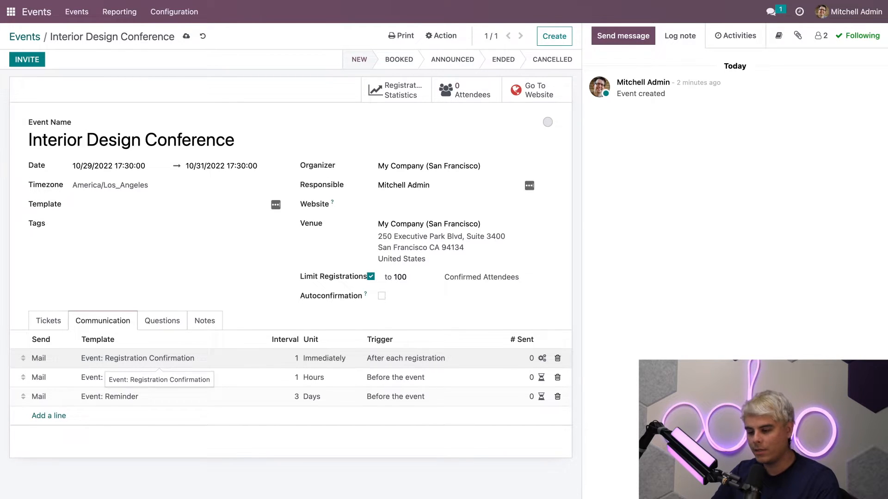
pyautogui.click(162, 320)
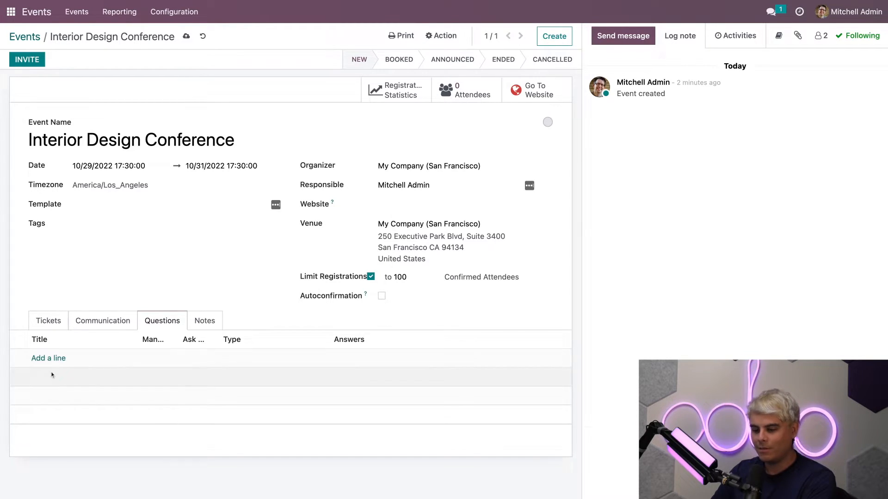
# Add a line in Questions to open a blank Create Question dialog
pyautogui.click(48, 358)
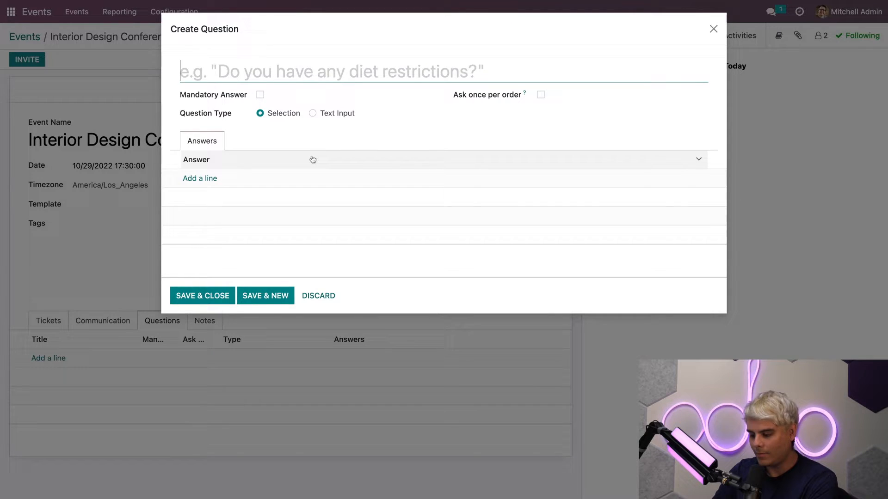
# Save a mandatory, once-per-order Text Input question "How'd you hear about us?"
pyautogui.write("How'd you hear about us?")
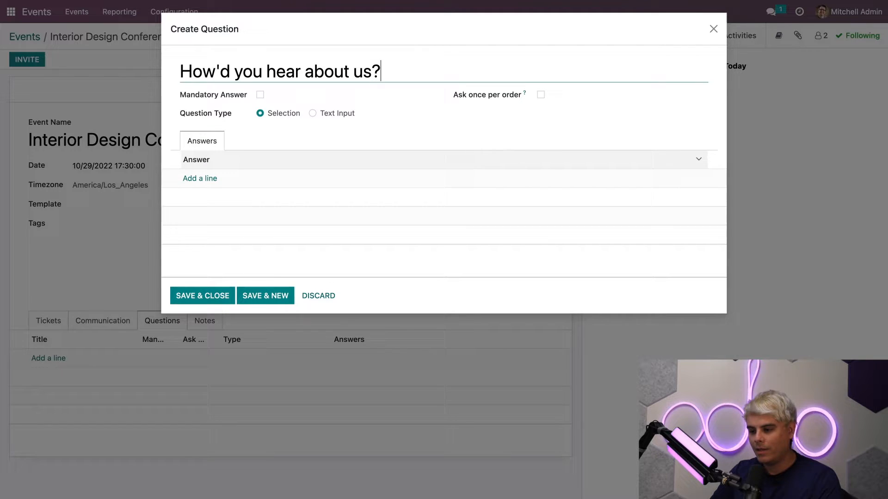
pyautogui.click(260, 94)
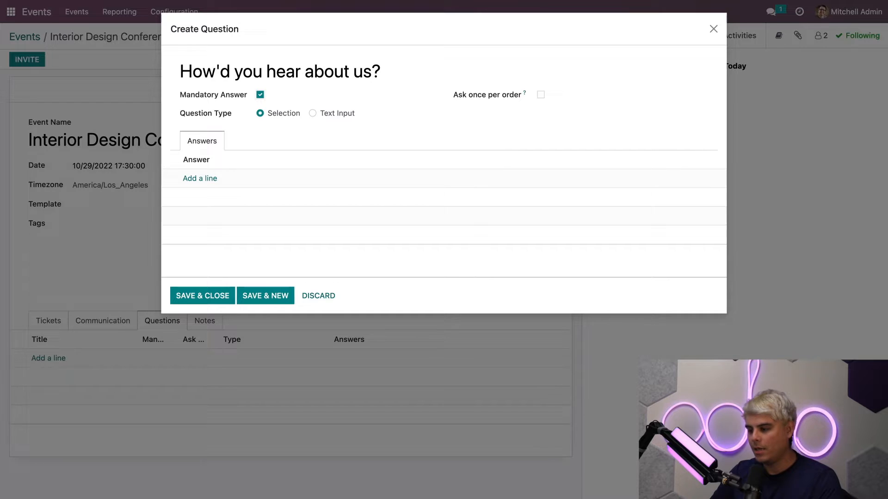
pyautogui.click(539, 95)
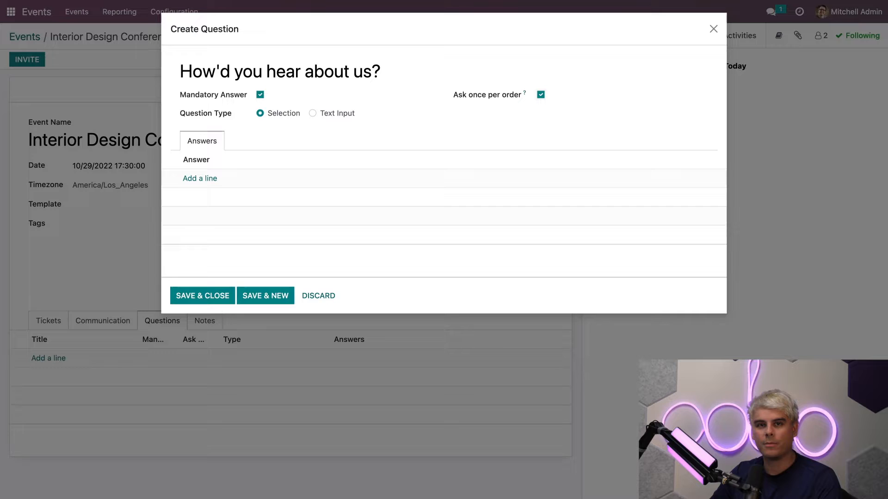
pyautogui.click(312, 113)
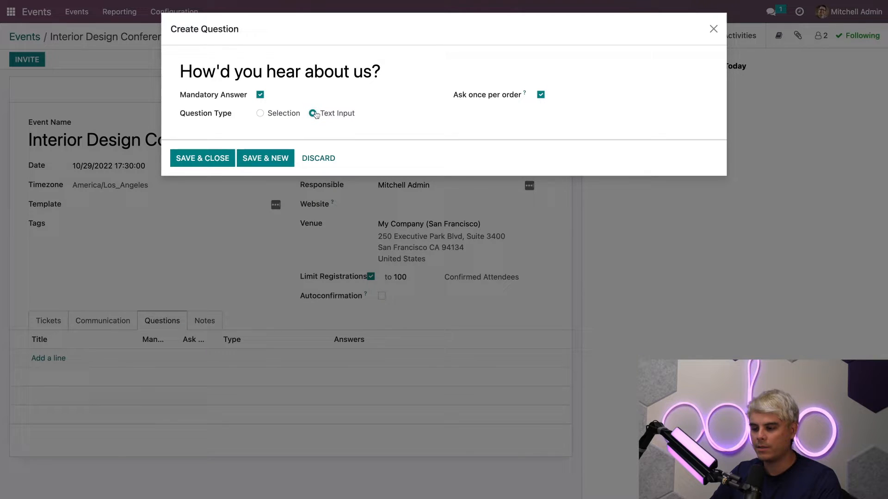
pyautogui.click(312, 113)
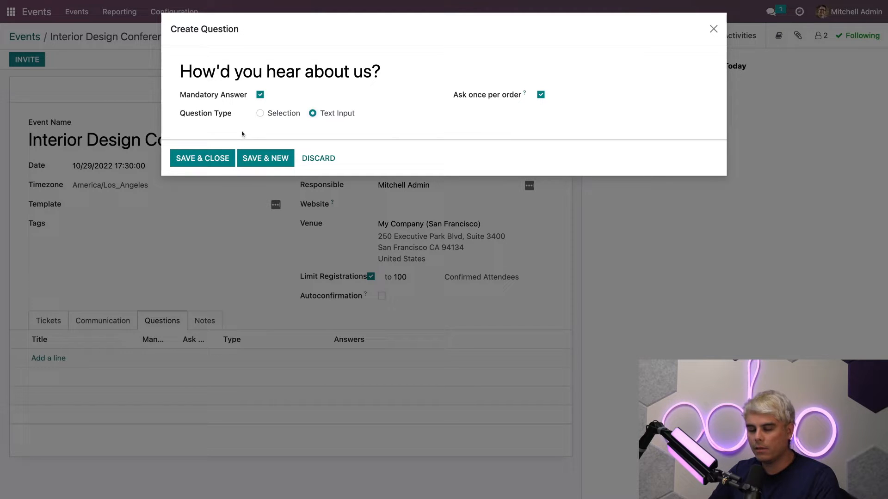
pyautogui.click(202, 158)
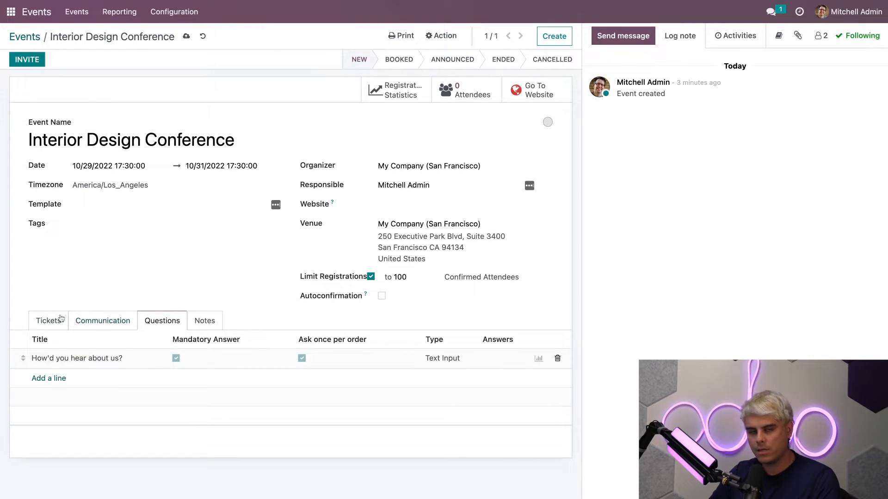
pyautogui.moveTo(88, 277)
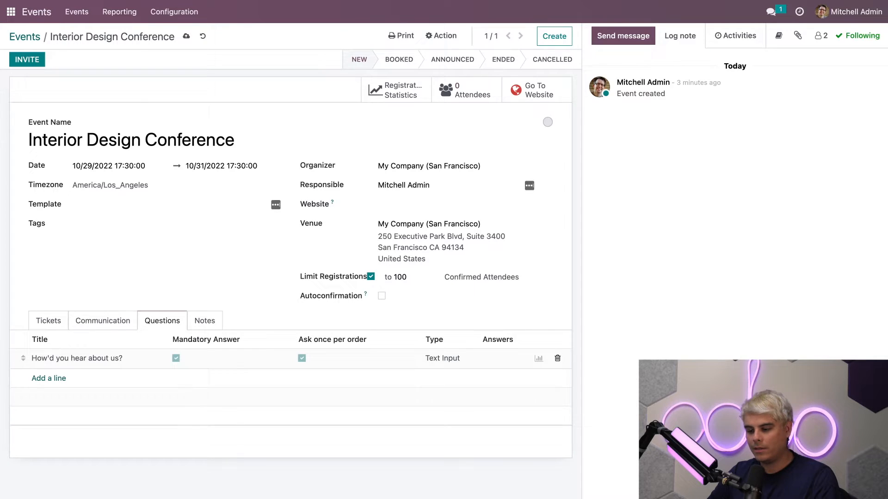
pyautogui.moveTo(136, 275)
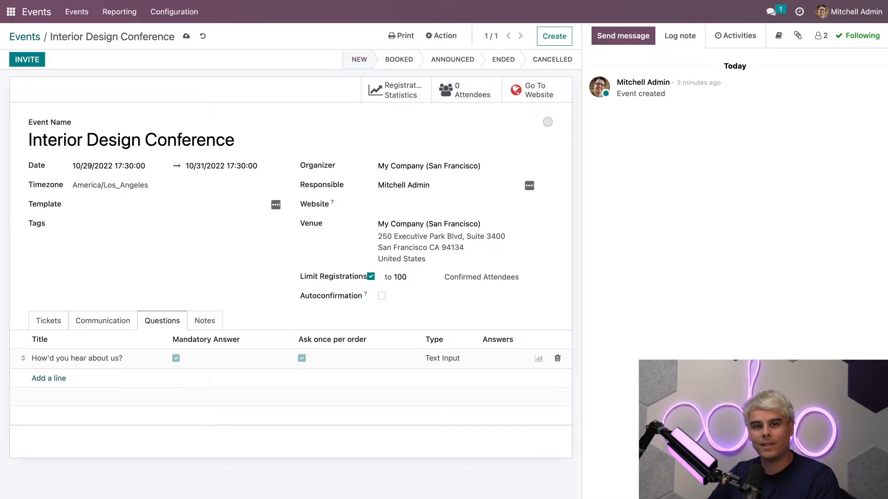
pyautogui.moveTo(538, 97)
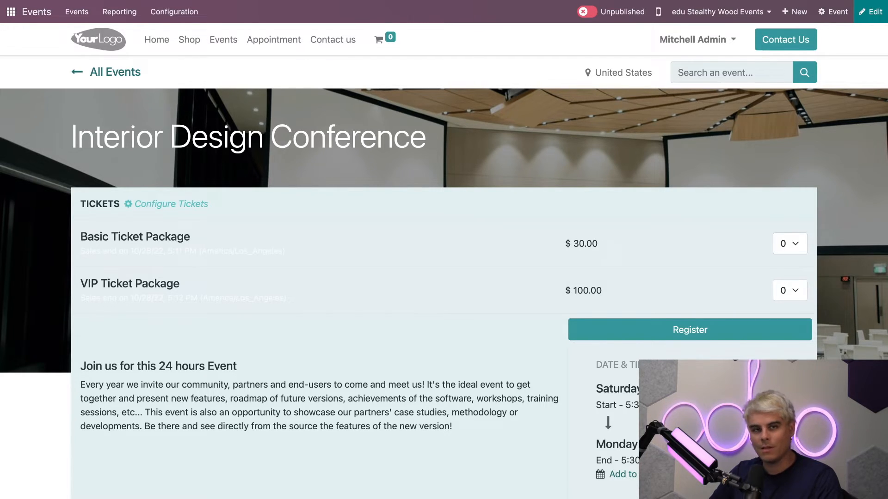
# Scroll the public event page to see its October 29, 2022 date and description
pyautogui.scroll(-3)
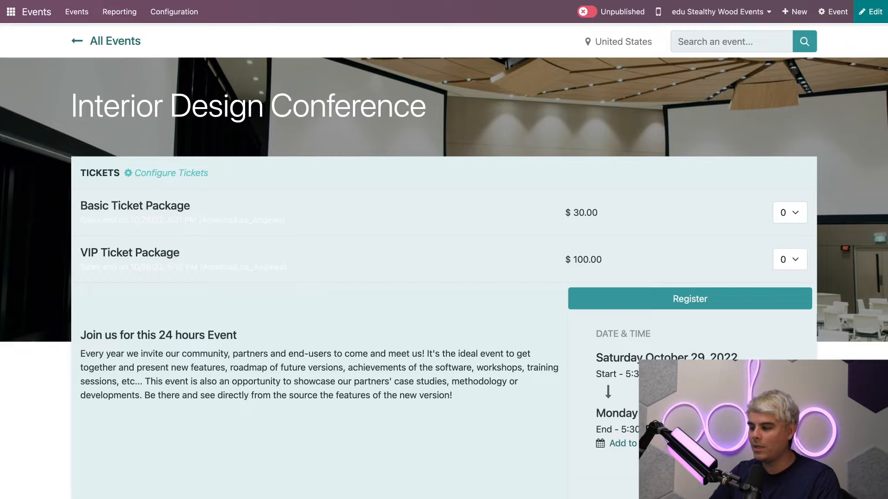
pyautogui.moveTo(882, 43)
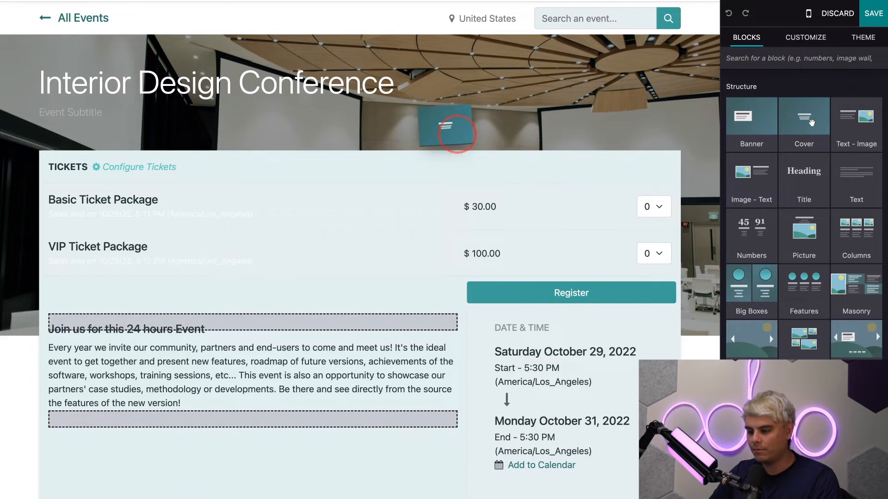
# Add a Cover block headlined COME THROUGH reading "Slide into our conference ;)" and save the page
pyautogui.scroll(-3)
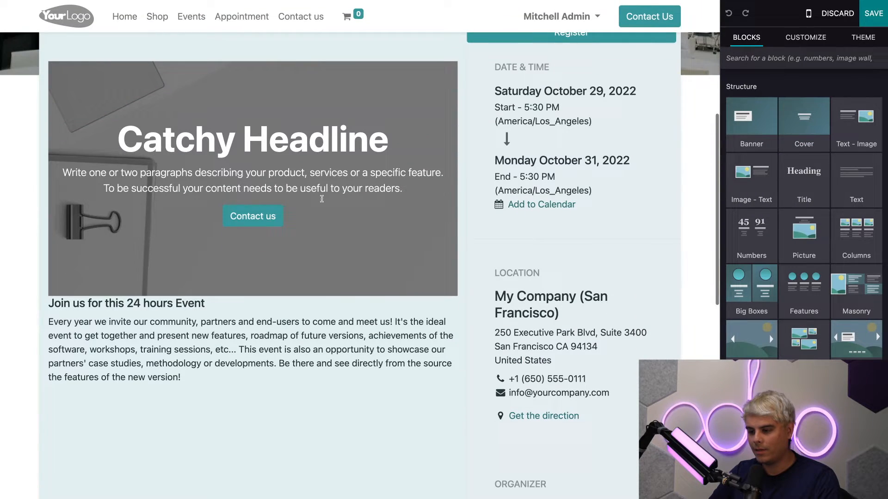
pyautogui.click(252, 139)
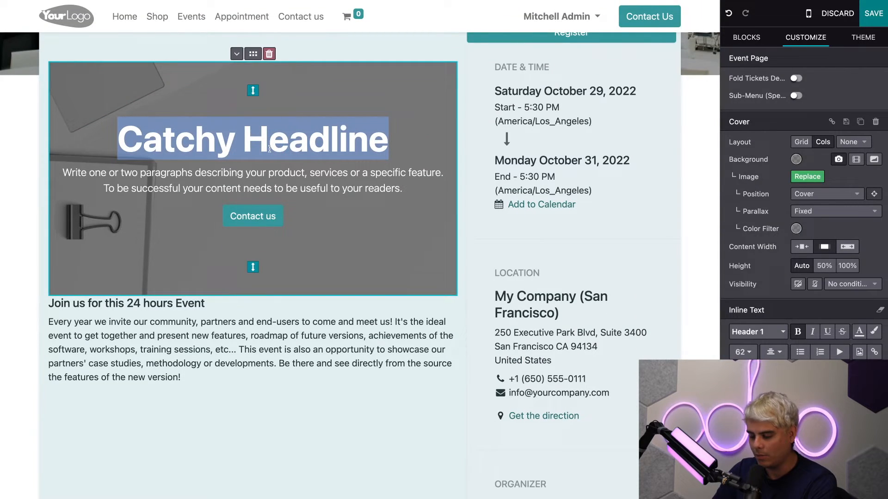
pyautogui.write('COME THROUGH')
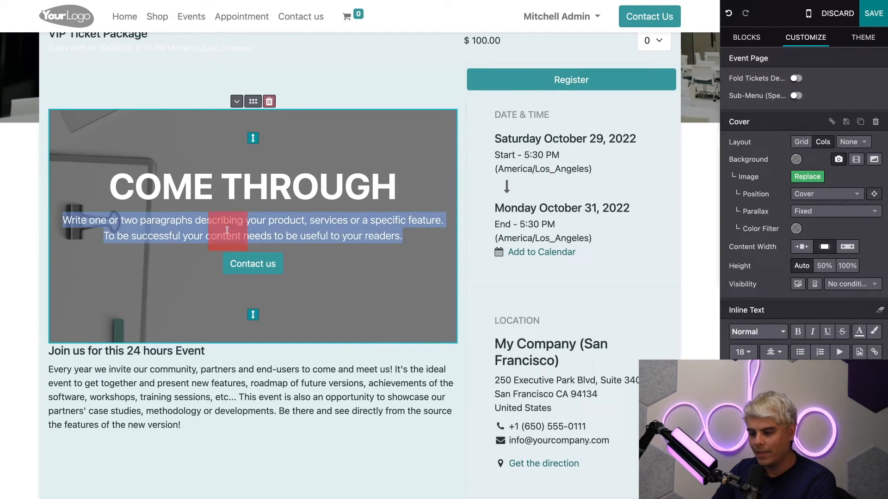
pyautogui.write('Slide into our conference ;)')
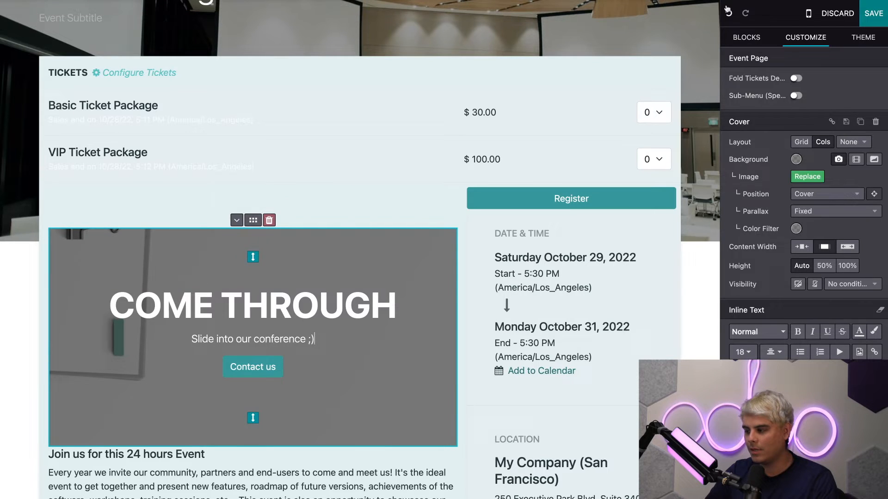
pyautogui.click(746, 37)
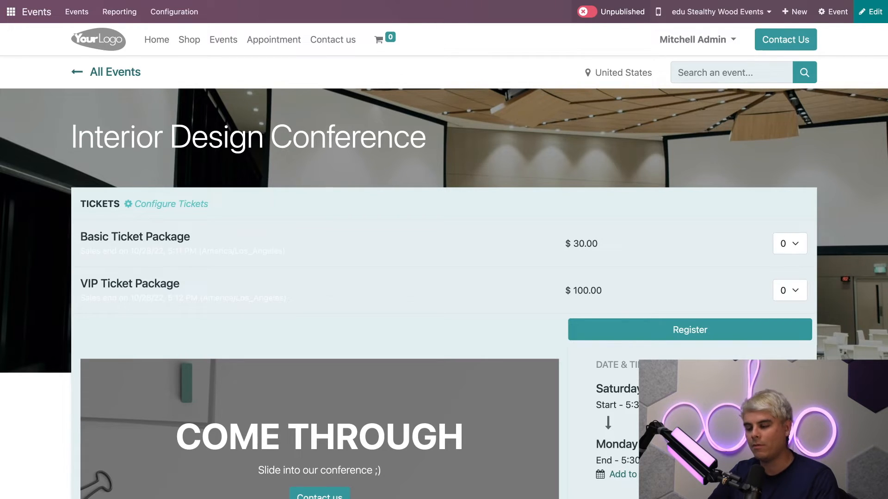
# Switch the conference event page to Published and return to the website homepage
pyautogui.click(586, 11)
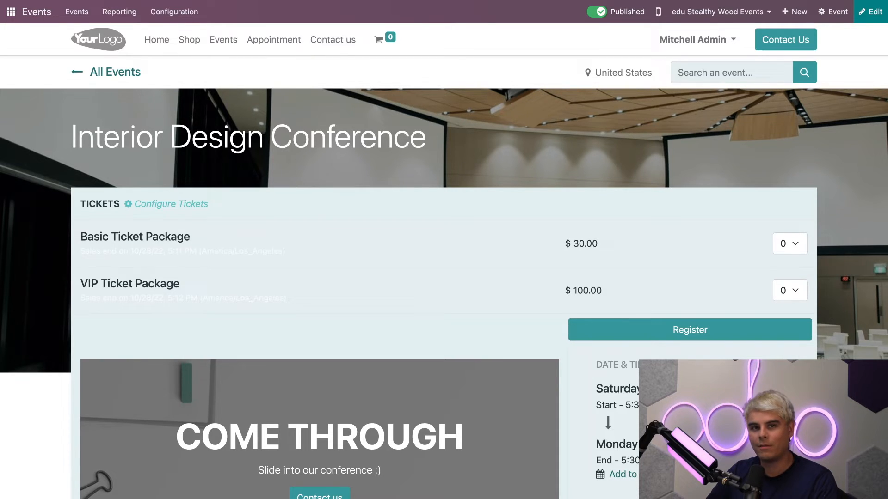
pyautogui.moveTo(489, 230)
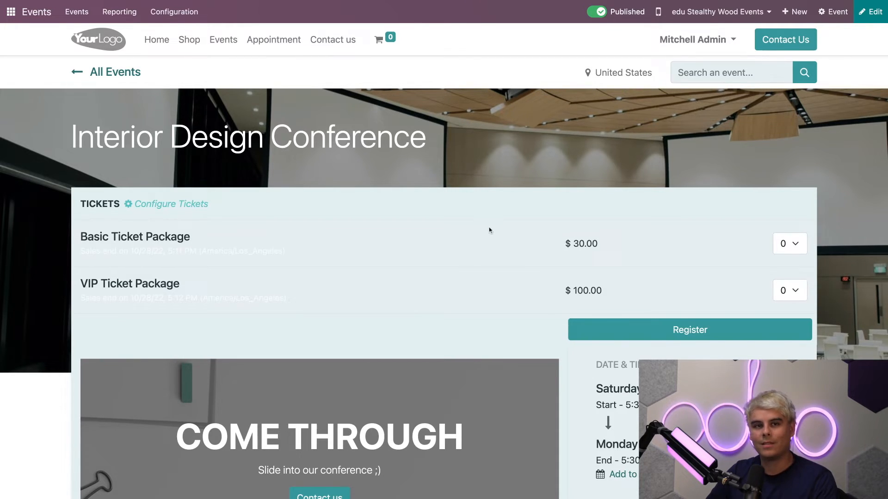
pyautogui.moveTo(183, 72)
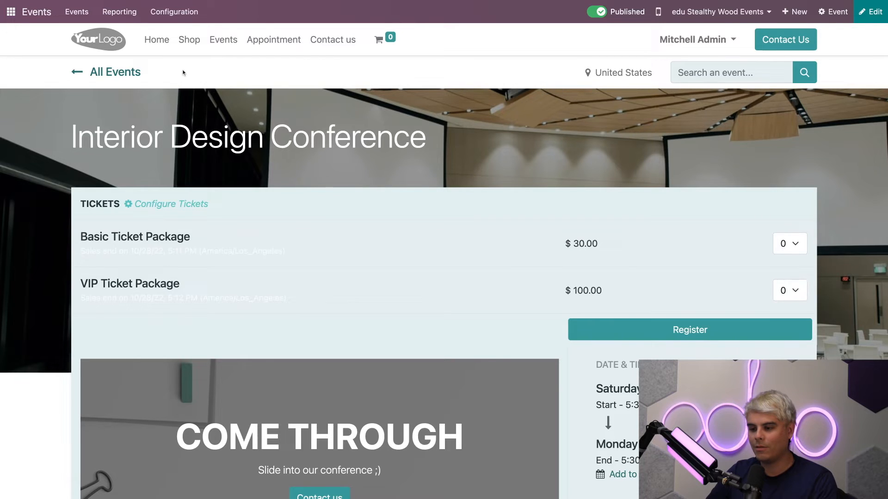
pyautogui.click(157, 39)
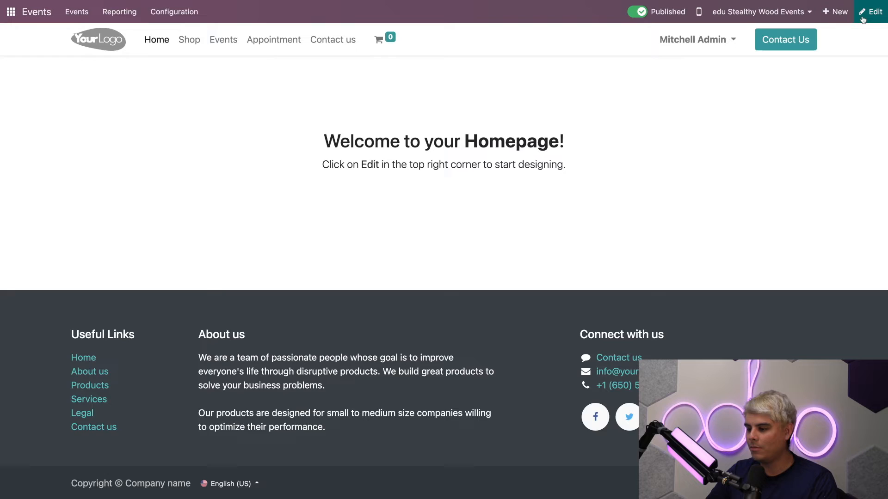
pyautogui.click(873, 12)
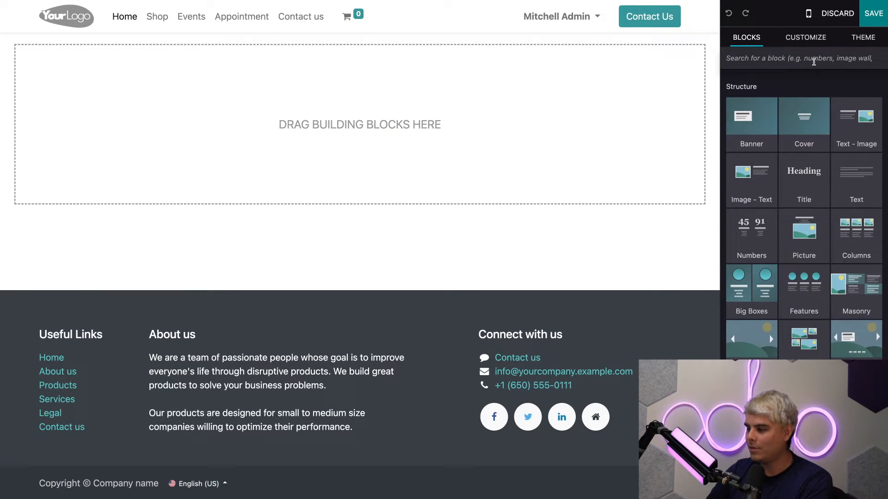
pyautogui.write('event')
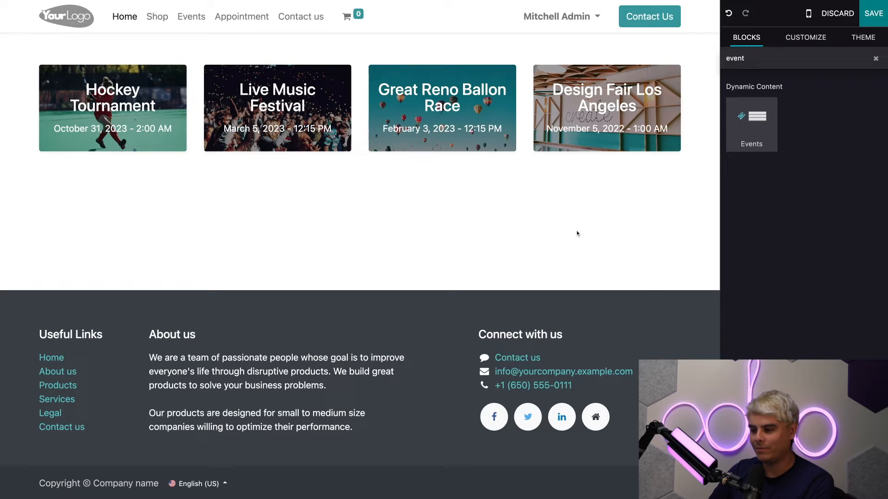
pyautogui.moveTo(431, 246)
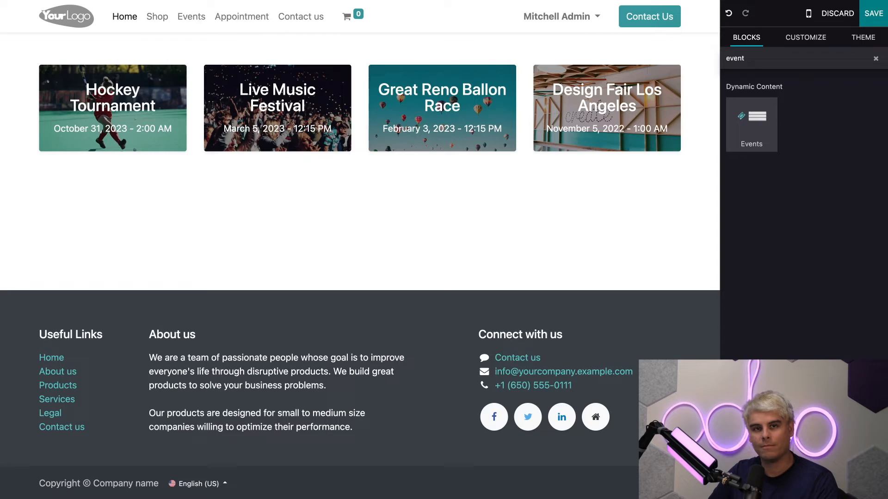
pyautogui.moveTo(440, 235)
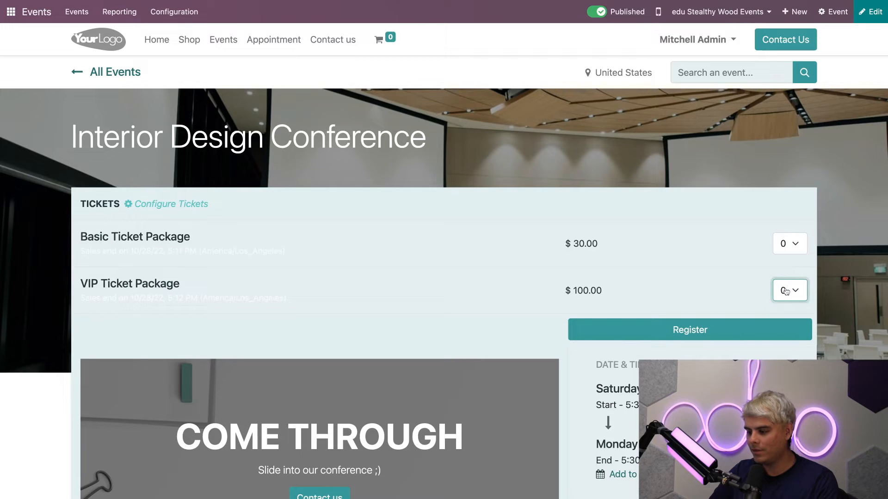
# Select a quantity of 1 for the VIP Ticket Package on the conference page
pyautogui.click(789, 290)
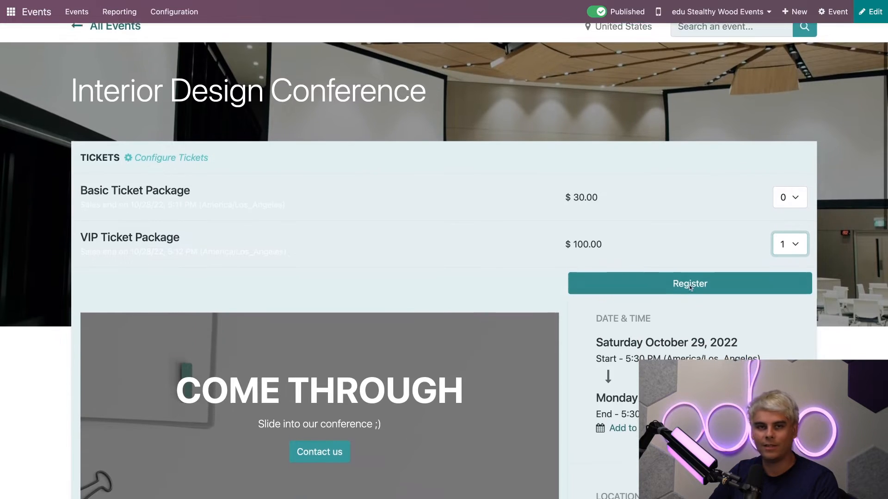
pyautogui.scroll(-3)
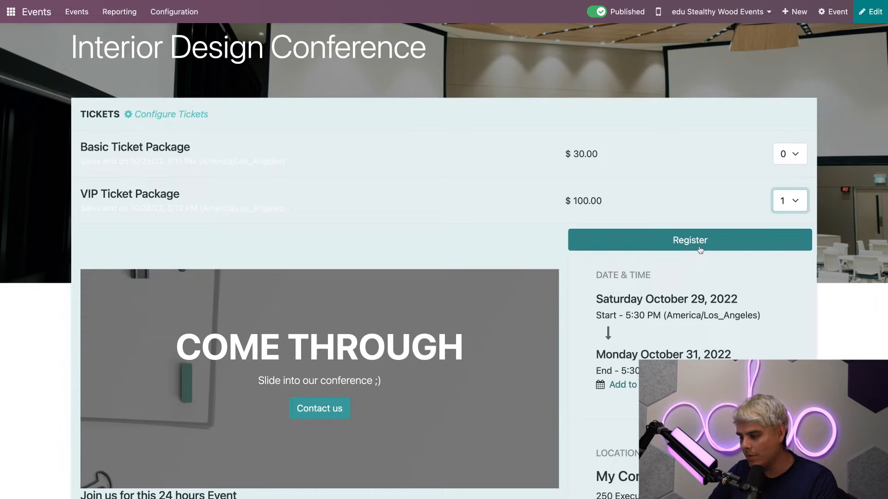
# Register the ticket with attendee name 'Jose LastName' and attempt to continue
pyautogui.click(689, 240)
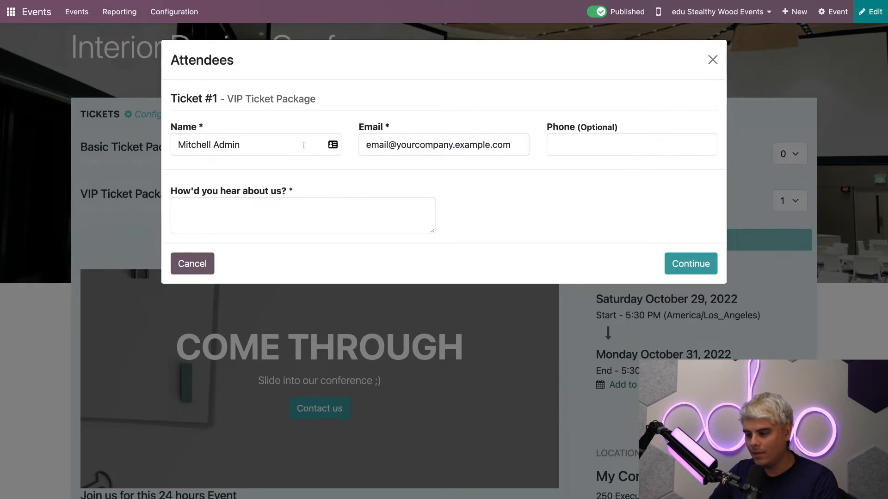
pyautogui.write('Jose')
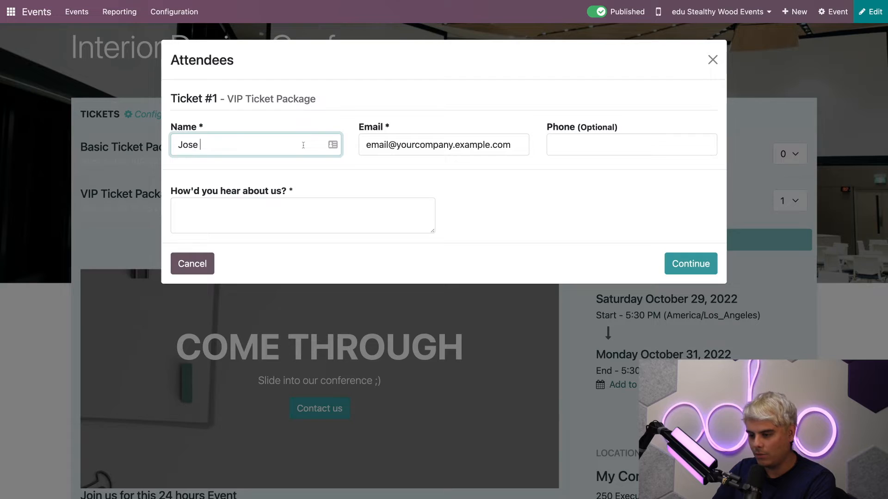
pyautogui.write('LastName')
pyautogui.click(444, 145)
pyautogui.write('eal')
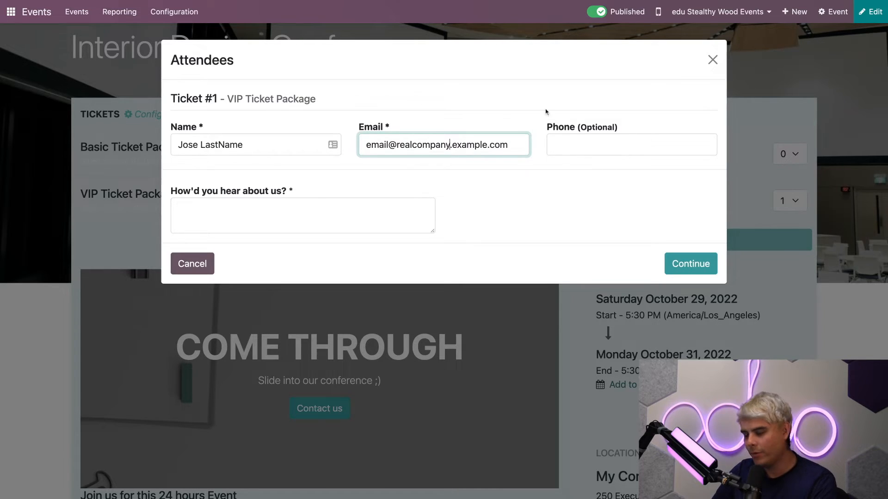
pyautogui.click(302, 215)
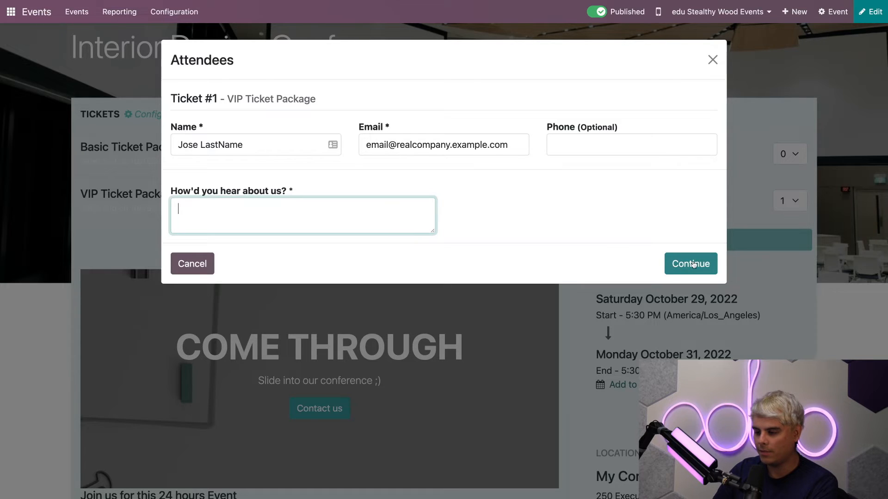
pyautogui.click(691, 263)
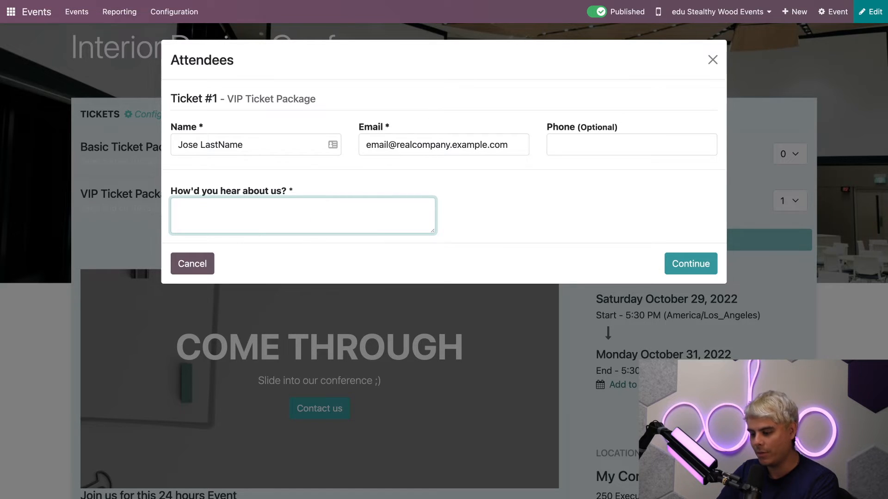
# Answer 'How'd you hear about us?' with 'From the talented man named Ignacio' and continue to checkout
pyautogui.write('From the very smart t')
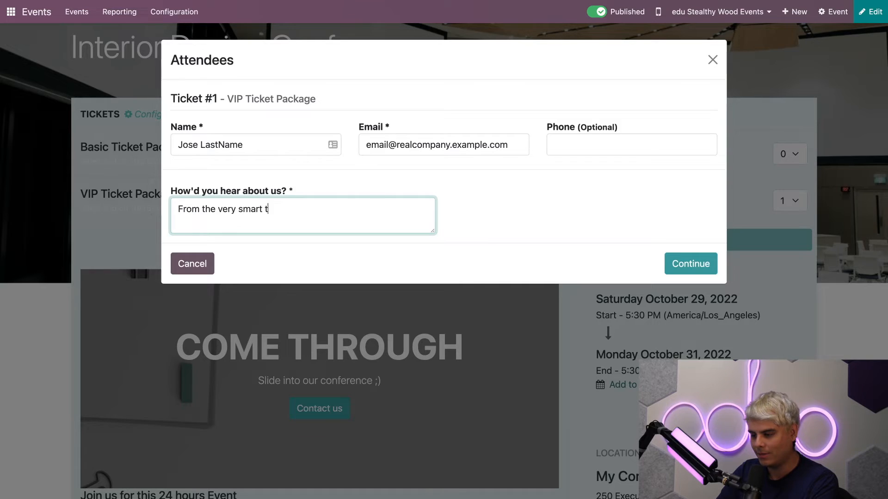
pyautogui.write('alented man named Jose l')
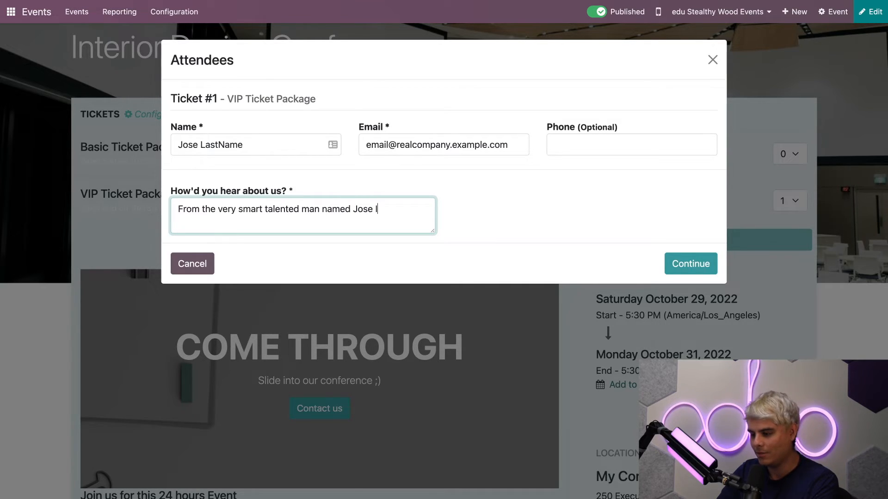
pyautogui.write('Ignacio')
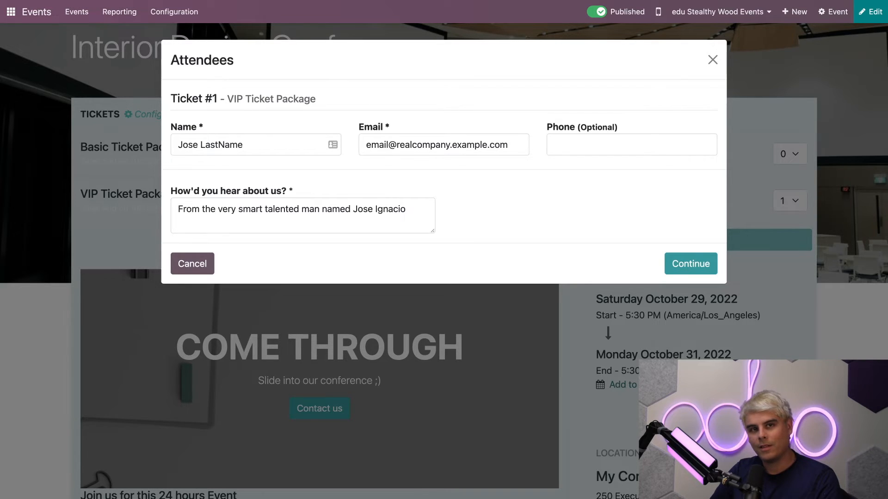
pyautogui.moveTo(647, 240)
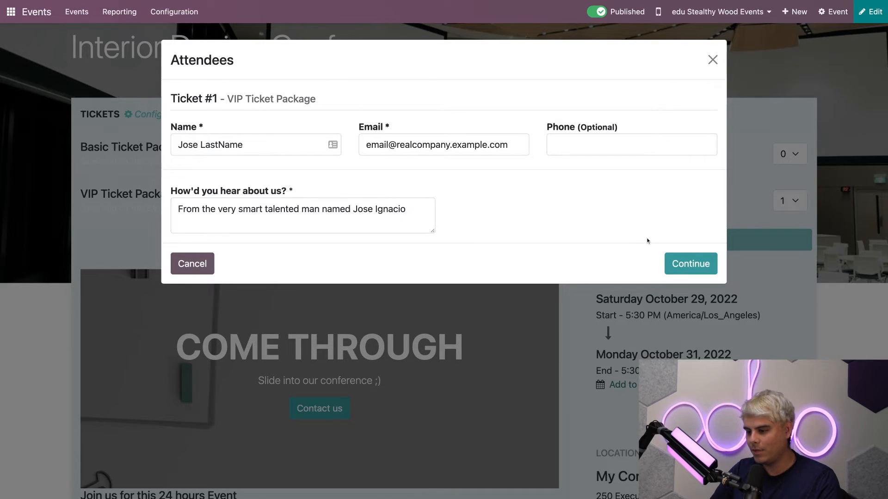
pyautogui.click(690, 263)
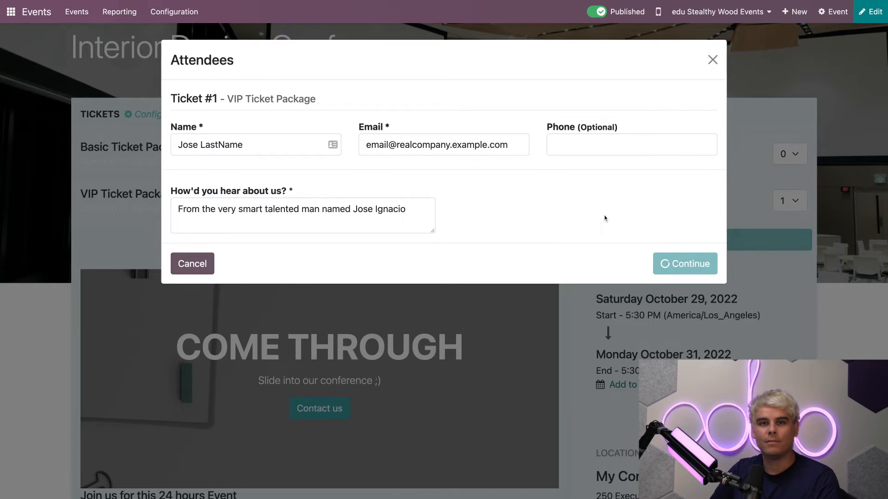
# Proceed to the address step and set the billing name to 'Jose LAs', adjusting the email
pyautogui.click(684, 263)
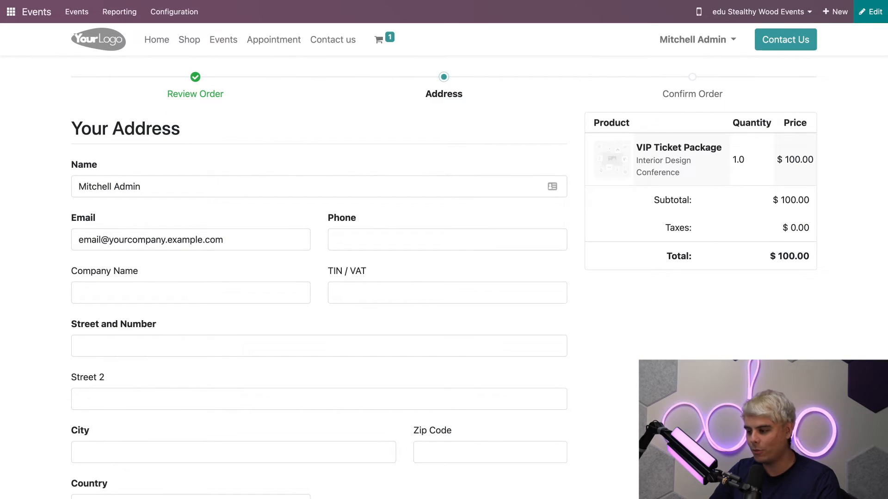
pyautogui.scroll(-3)
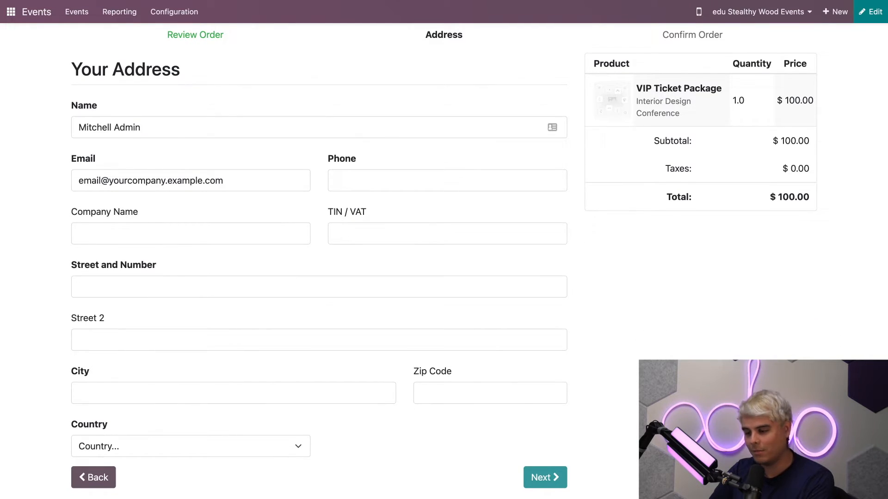
pyautogui.click(317, 127)
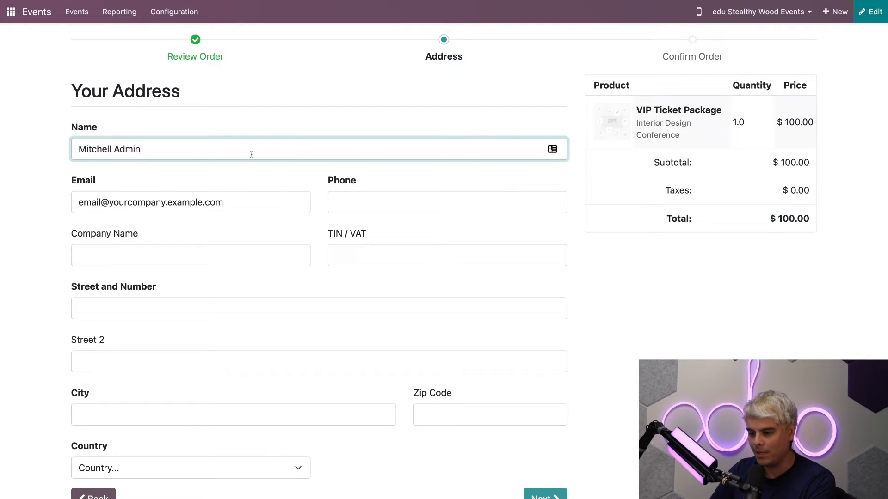
pyautogui.write('Jose LAs')
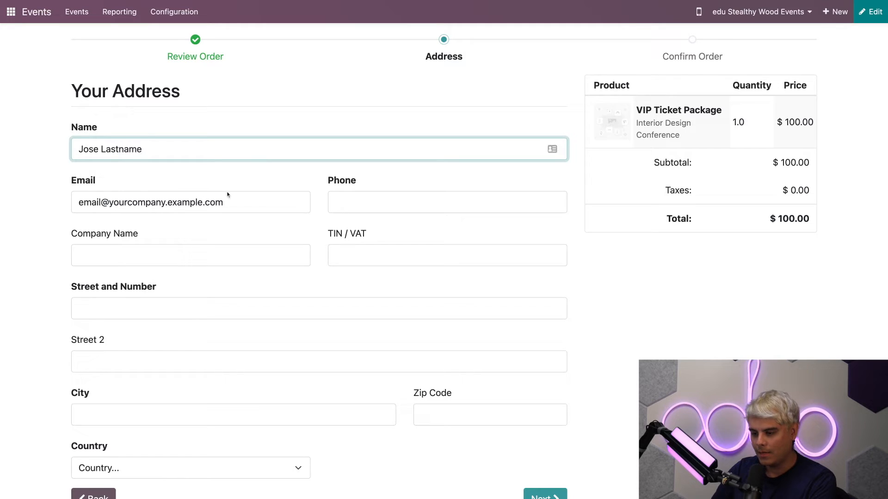
pyautogui.doubleClick(138, 202)
pyautogui.write('joselatname')
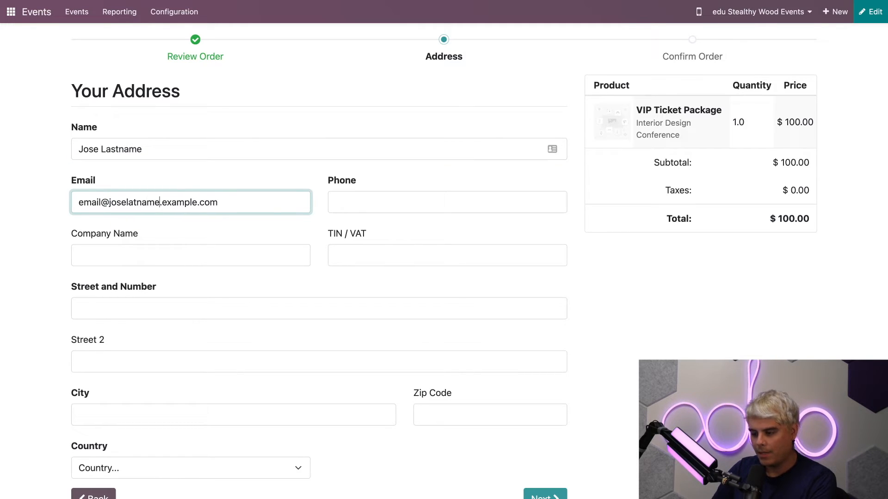
# Enter billing address 1234 anystreet, San Francisco, zip 94605 and submit it
pyautogui.scroll(-3)
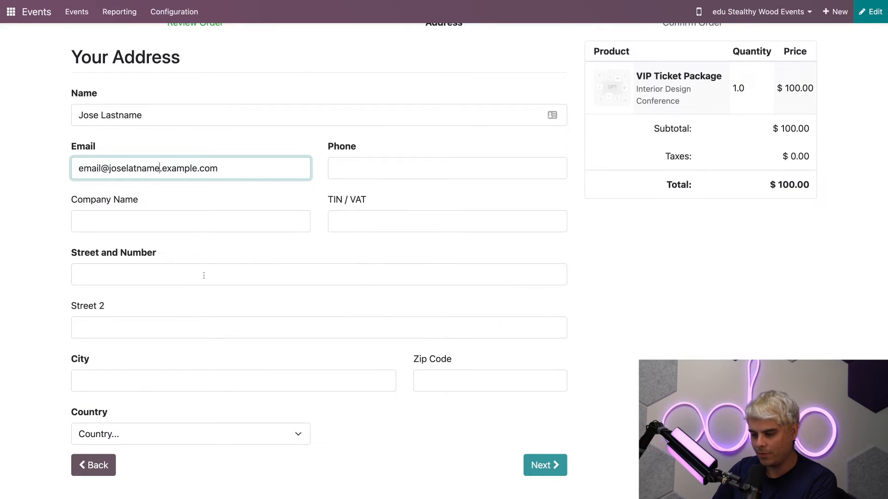
pyautogui.write('1234')
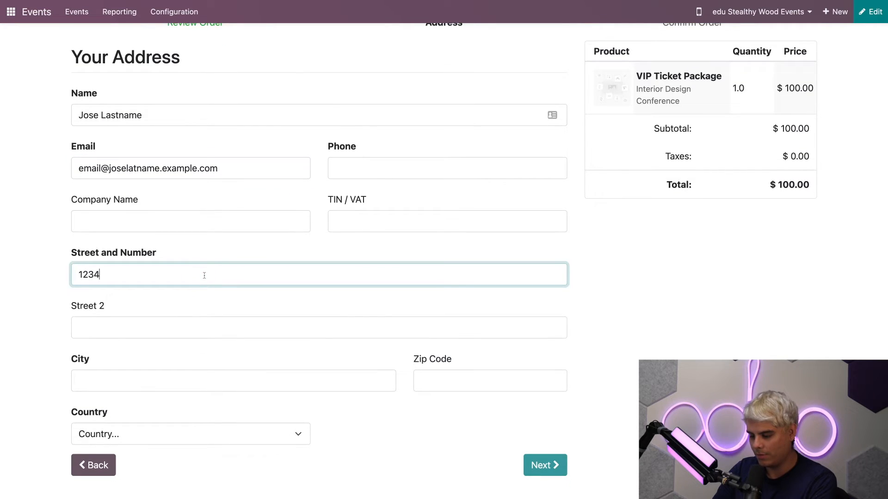
pyautogui.write('anystreet')
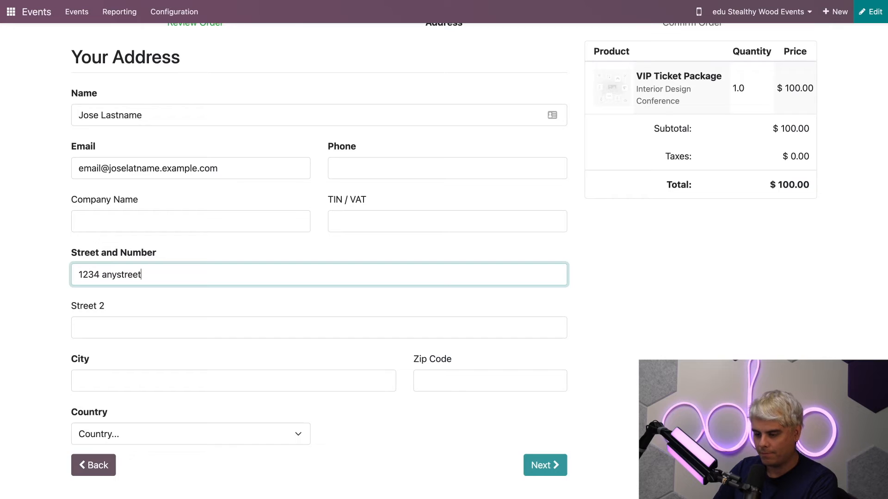
pyautogui.write('S')
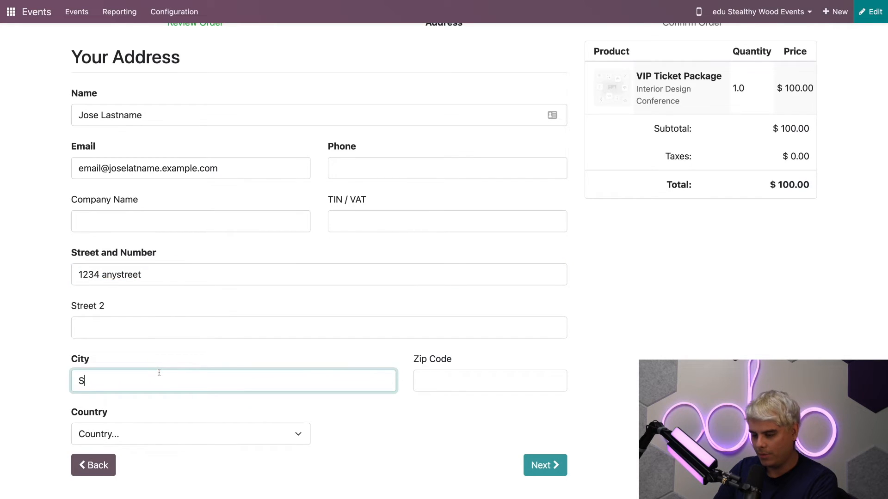
pyautogui.write('an Francisco')
pyautogui.click(490, 380)
pyautogui.write('9')
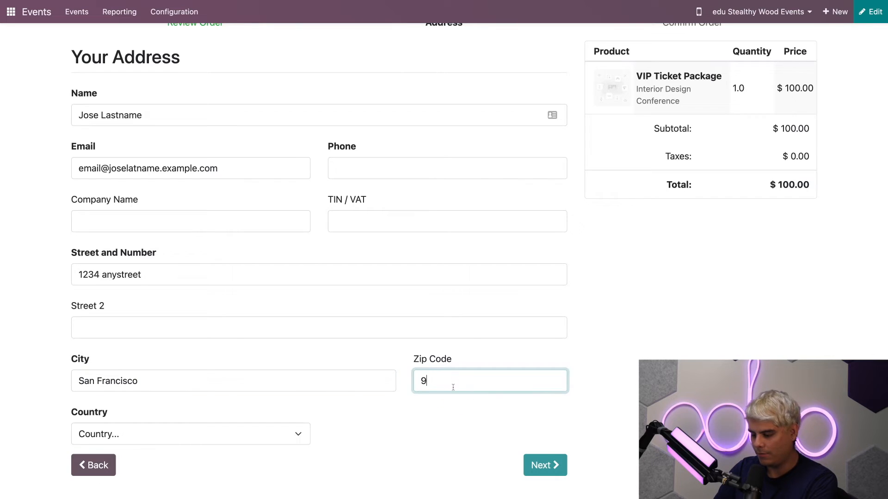
pyautogui.write('4065')
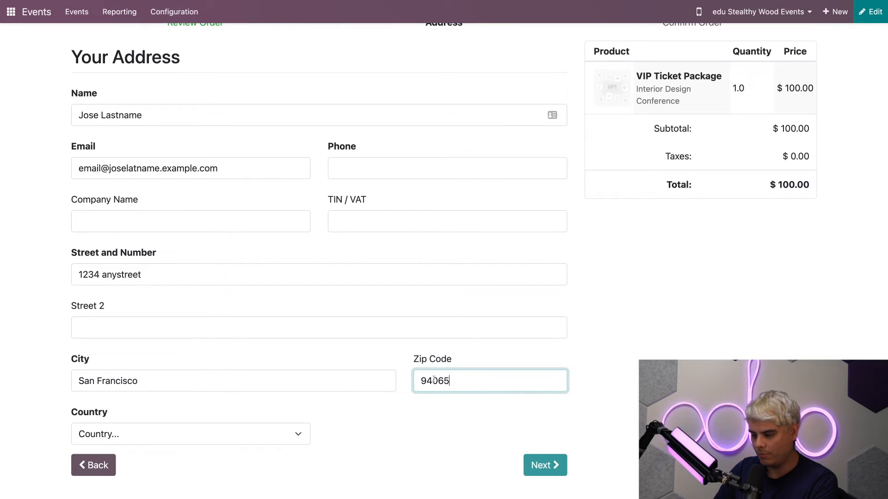
pyautogui.press('Backspace')
pyautogui.write('6')
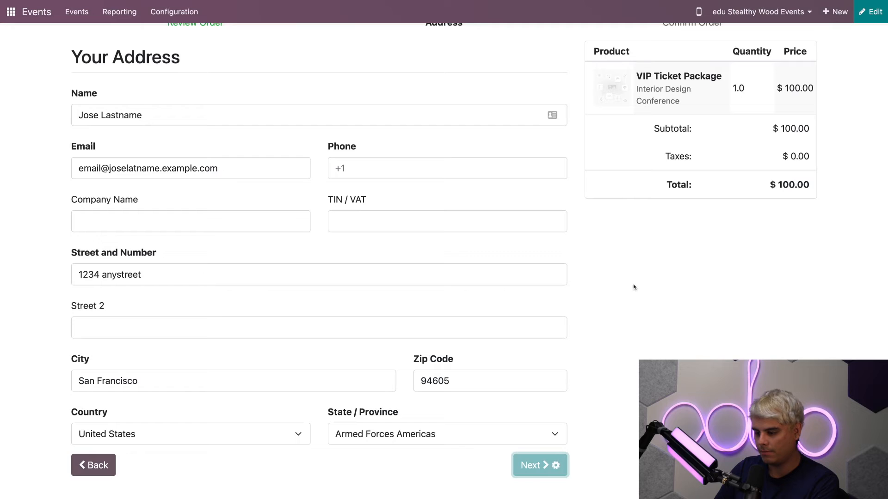
pyautogui.click(535, 465)
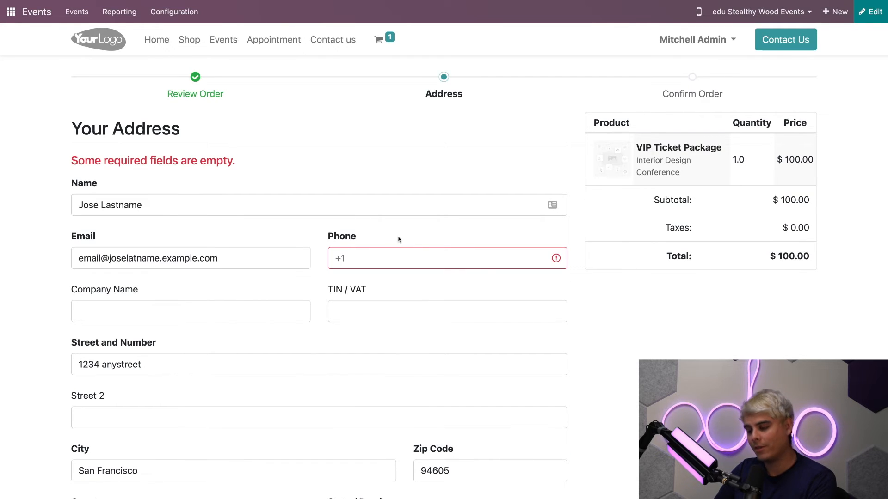
# Fill the missing phone number 123456789 and submit the completed address
pyautogui.click(446, 257)
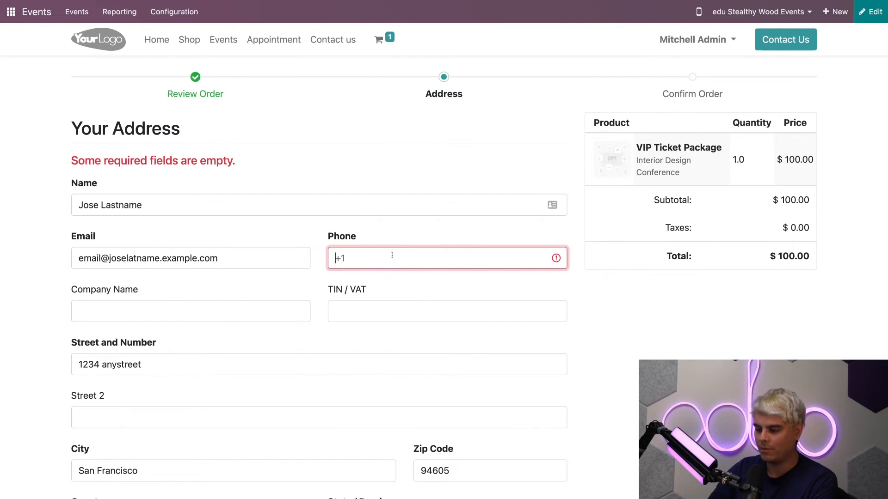
pyautogui.write('123456789')
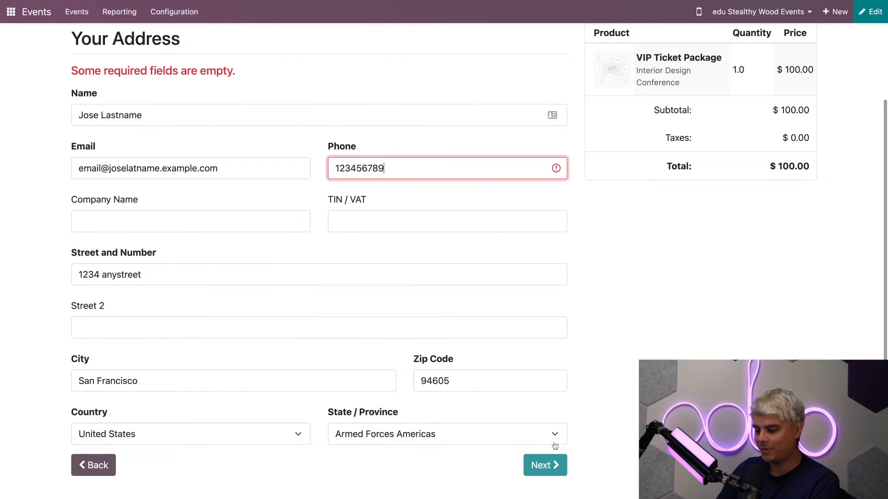
pyautogui.click(544, 465)
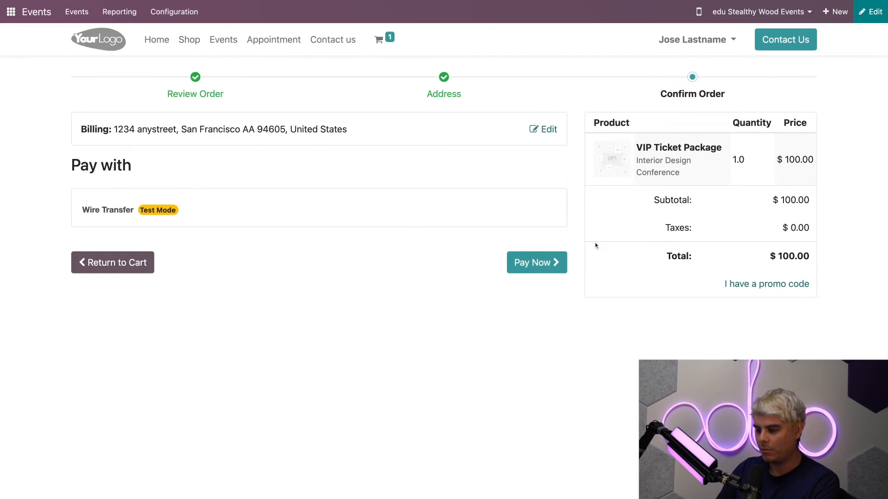
# Pay the $100 VIP ticket order by wire transfer, placing order S00052
pyautogui.click(535, 262)
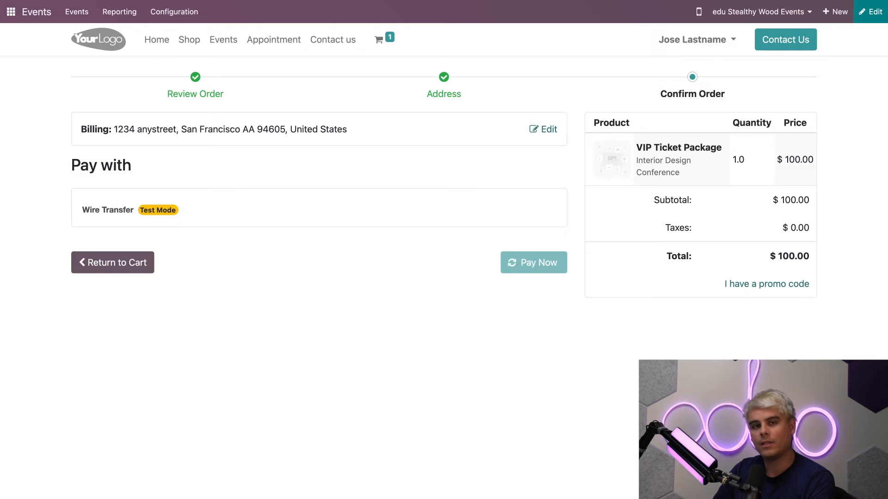
pyautogui.click(533, 262)
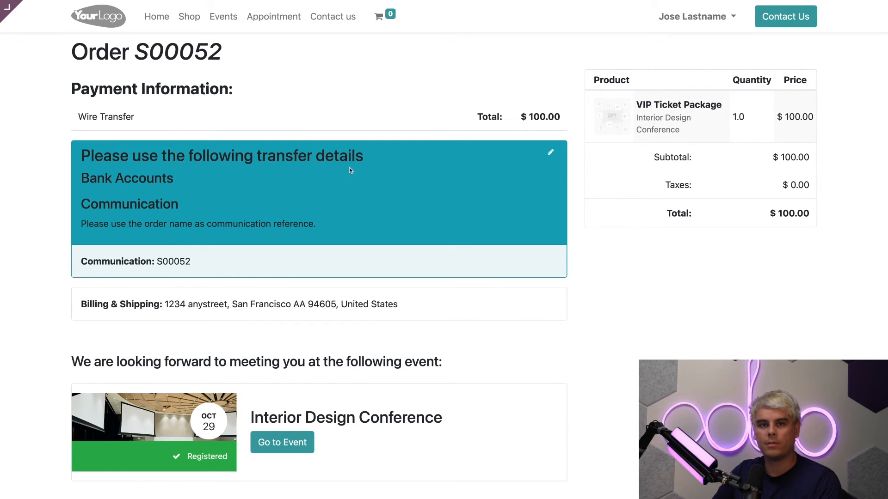
pyautogui.moveTo(186, 51)
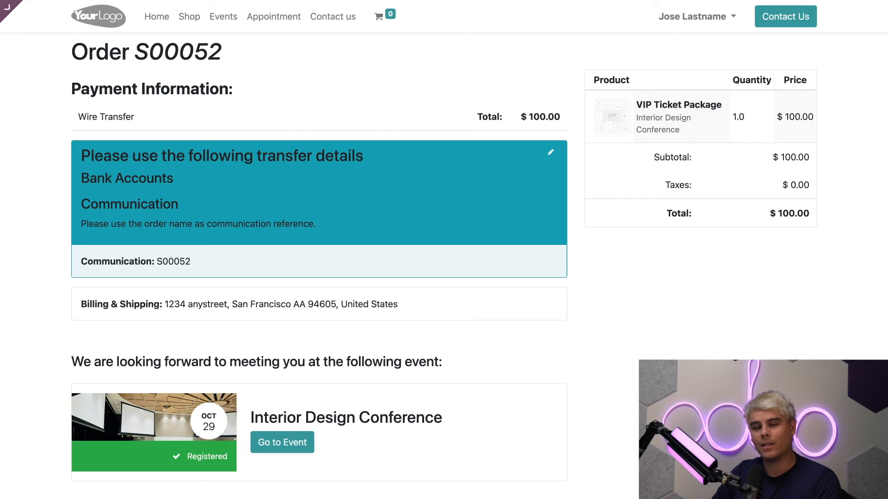
pyautogui.moveTo(439, 73)
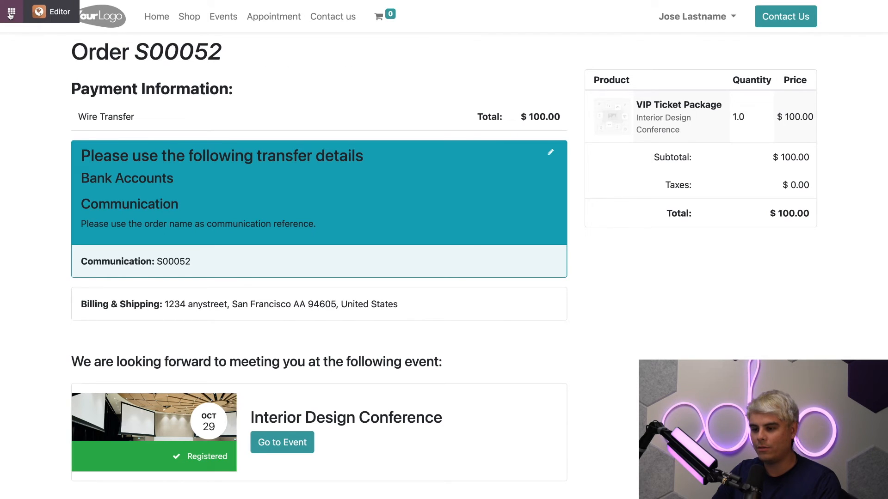
pyautogui.moveTo(373, 262)
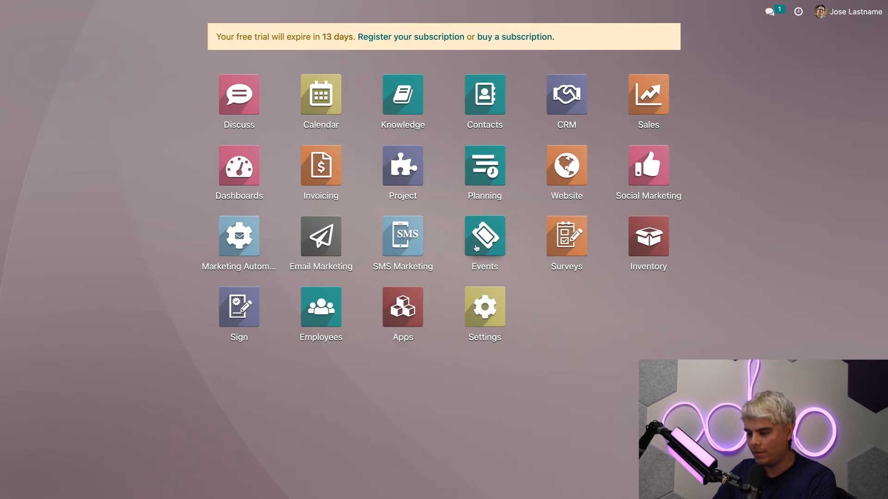
# Remove the Sales onboarding tips and open quotation S00052 for Jose Lastname
pyautogui.click(647, 94)
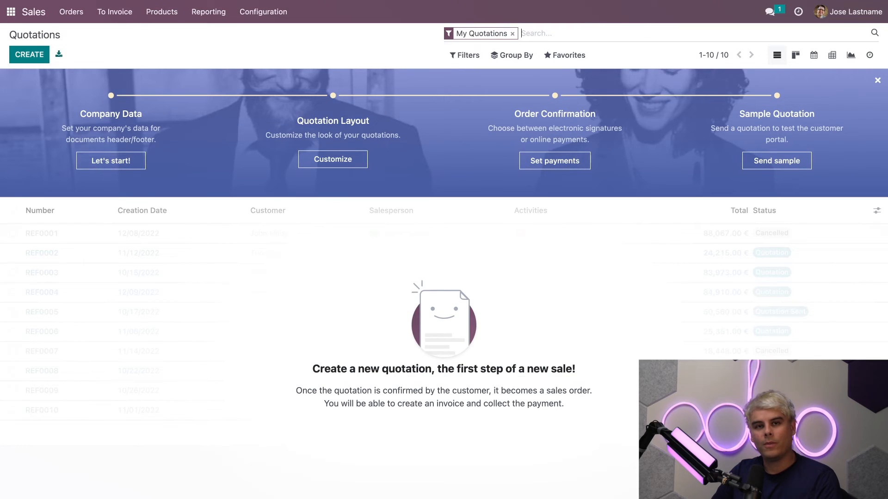
pyautogui.moveTo(528, 28)
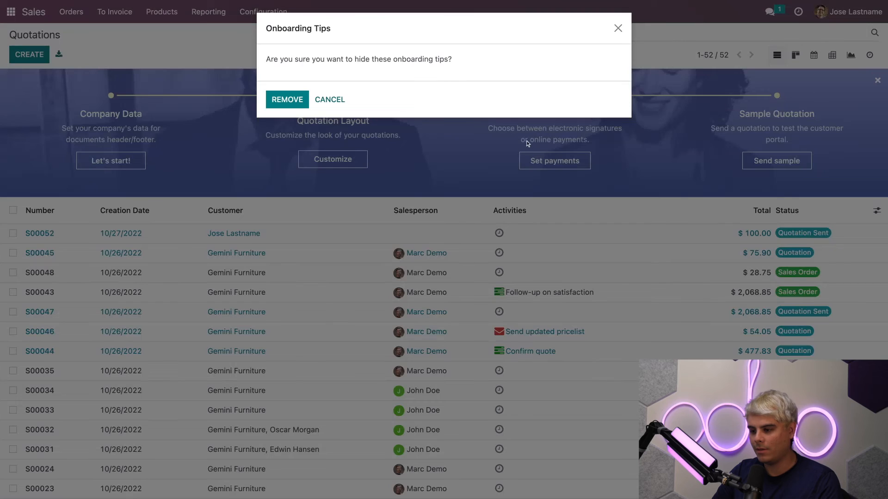
pyautogui.click(287, 99)
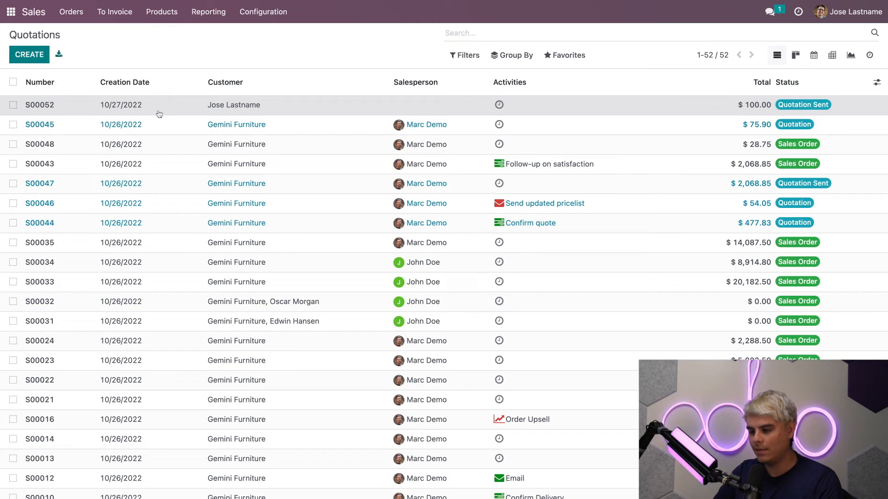
pyautogui.click(39, 105)
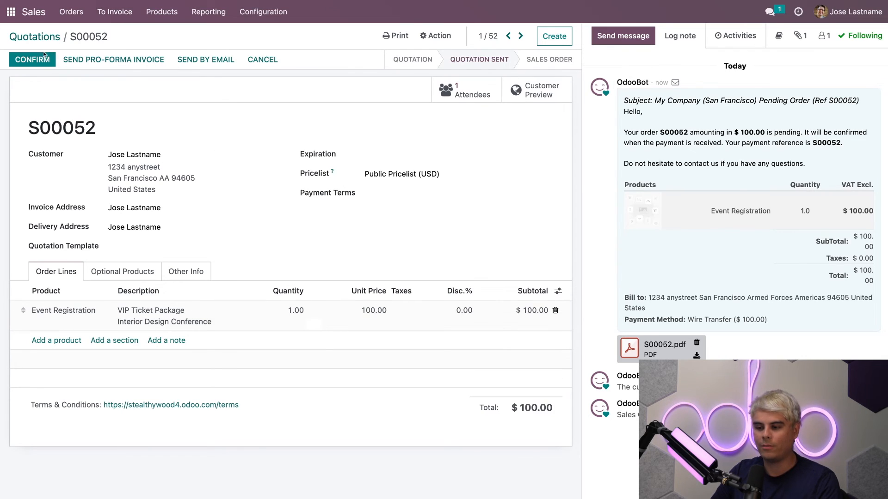
# Confirm quotation S00052 and create/update its conference attendee registration
pyautogui.click(32, 59)
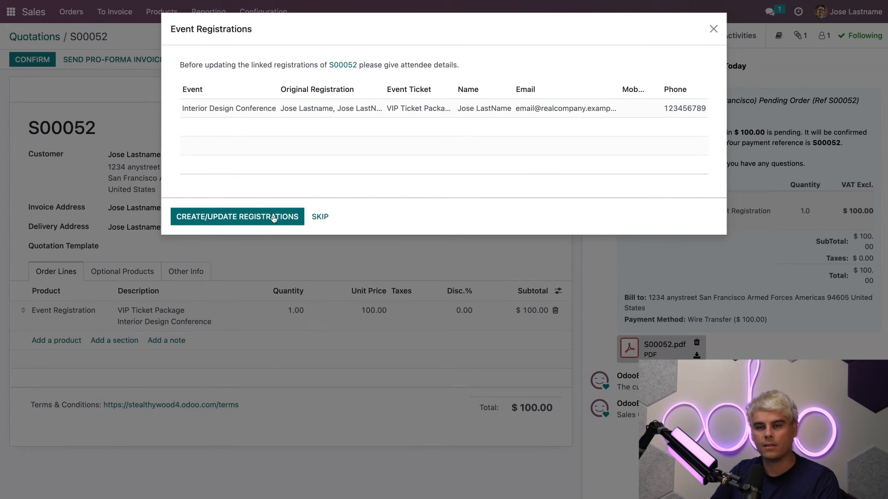
pyautogui.click(237, 217)
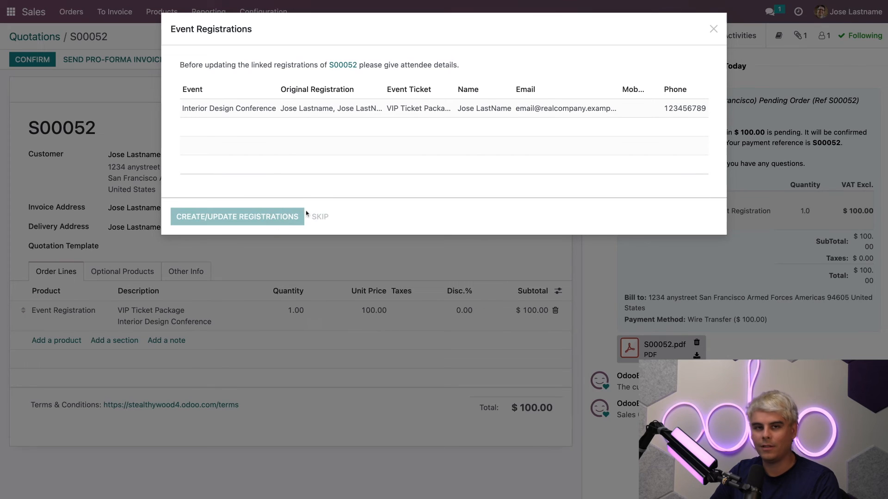
pyautogui.click(237, 216)
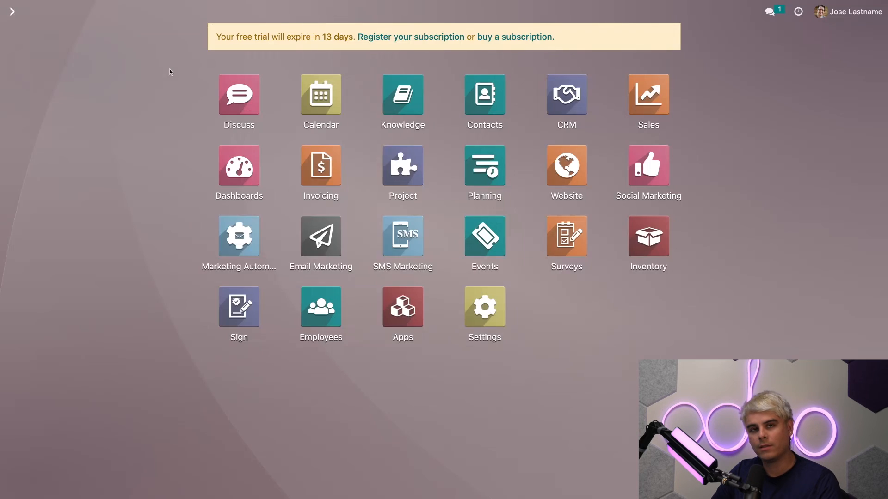
# Open Interior Design Conference in Events and show its Registration Statistics chart
pyautogui.click(484, 236)
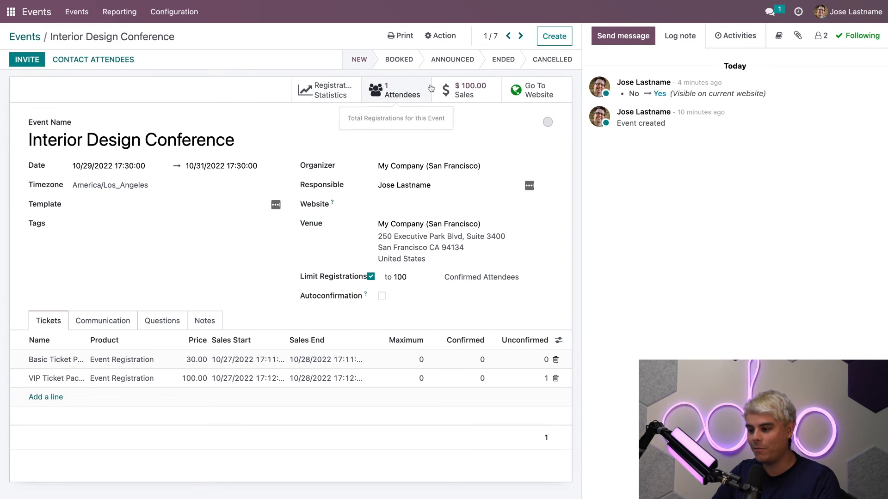
pyautogui.click(396, 90)
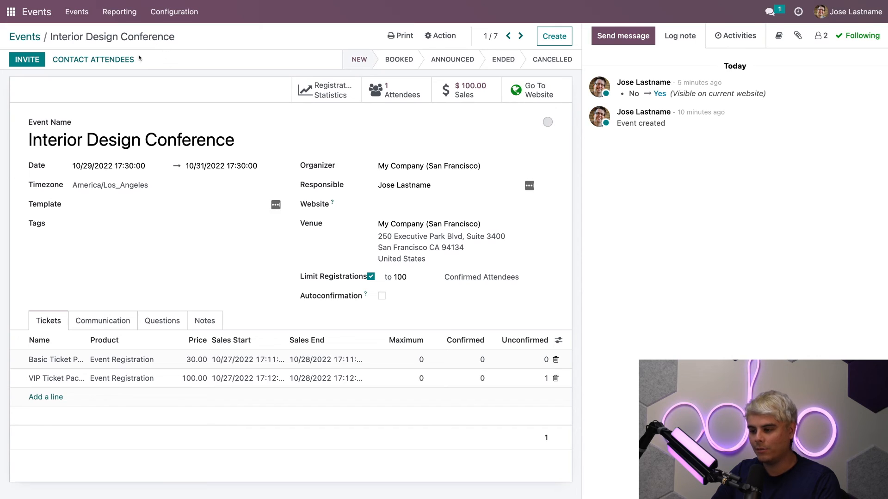
pyautogui.moveTo(396, 90)
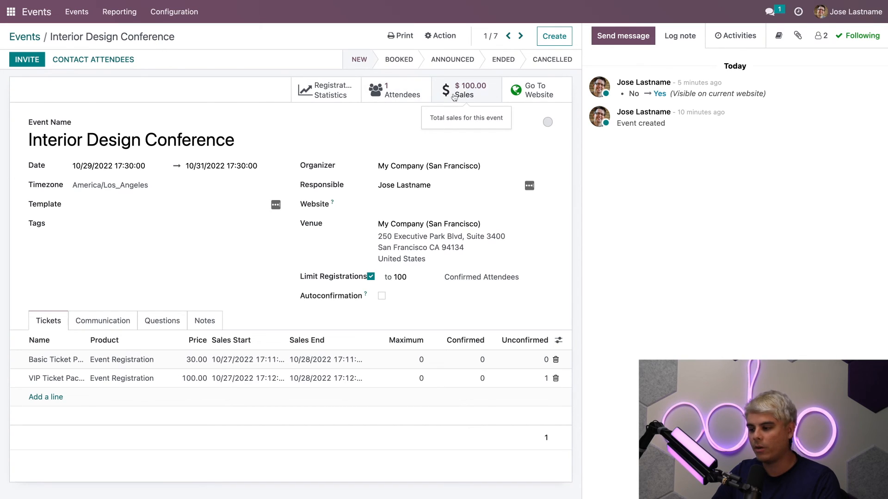
pyautogui.moveTo(403, 95)
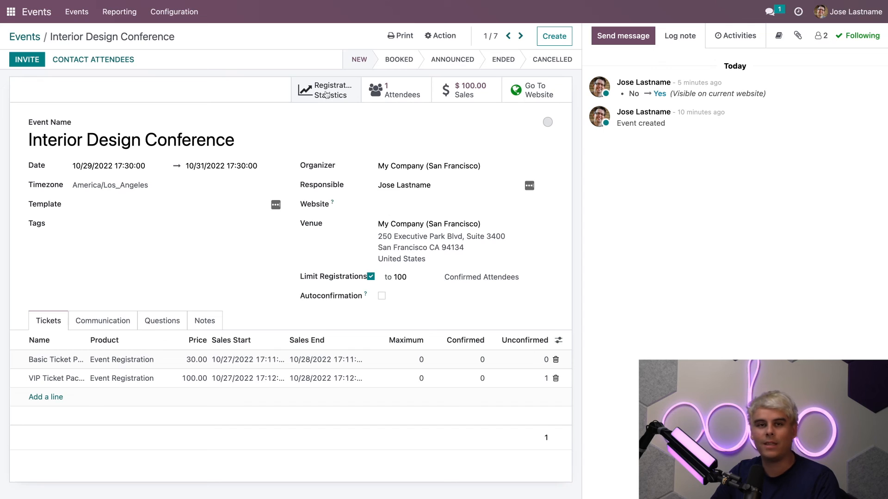
pyautogui.click(325, 90)
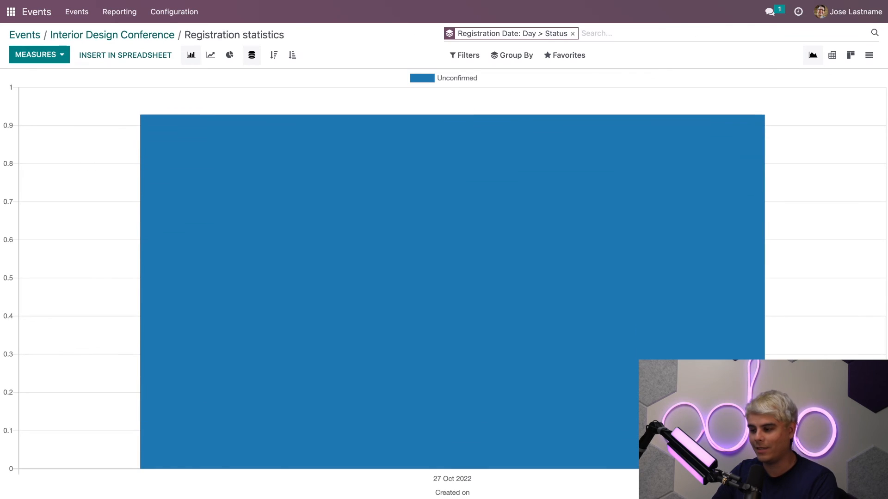
pyautogui.moveTo(388, 204)
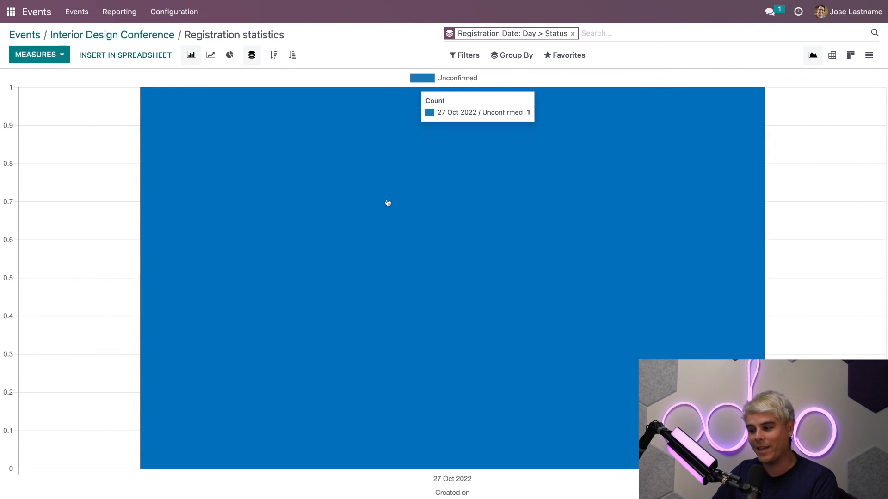